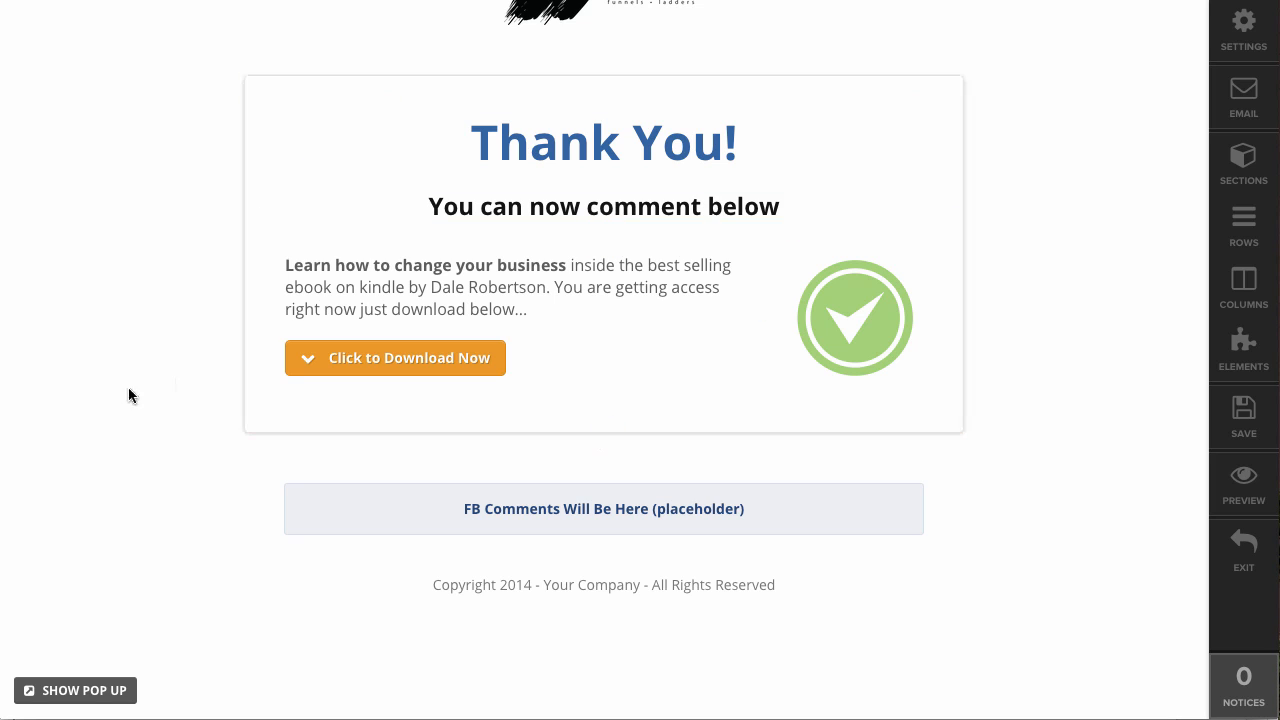
{"action": "mouse_move", "coordinate": [117, 401]}
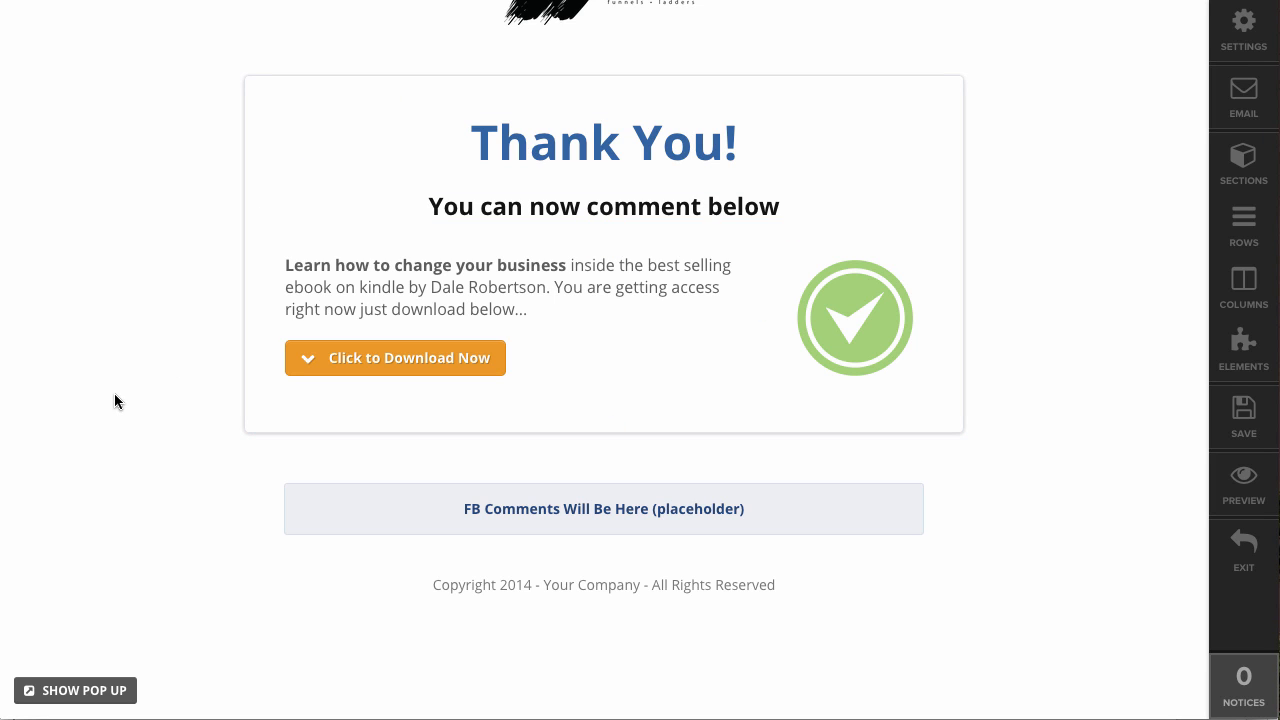
{"action": "mouse_move", "coordinate": [116, 598]}
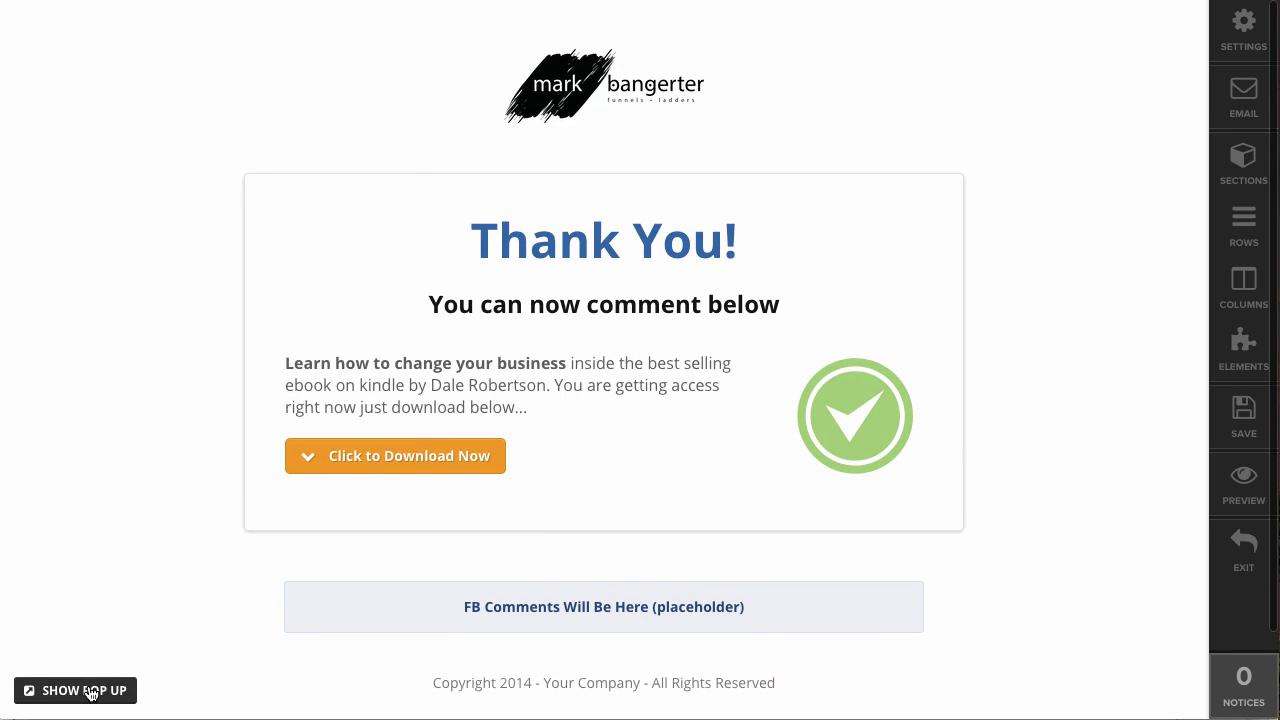
Show the thank-you pop-up and set its Social Shares buttons to Blue theme, centre-aligned.
{"action": "left_click", "coordinate": [75, 690]}
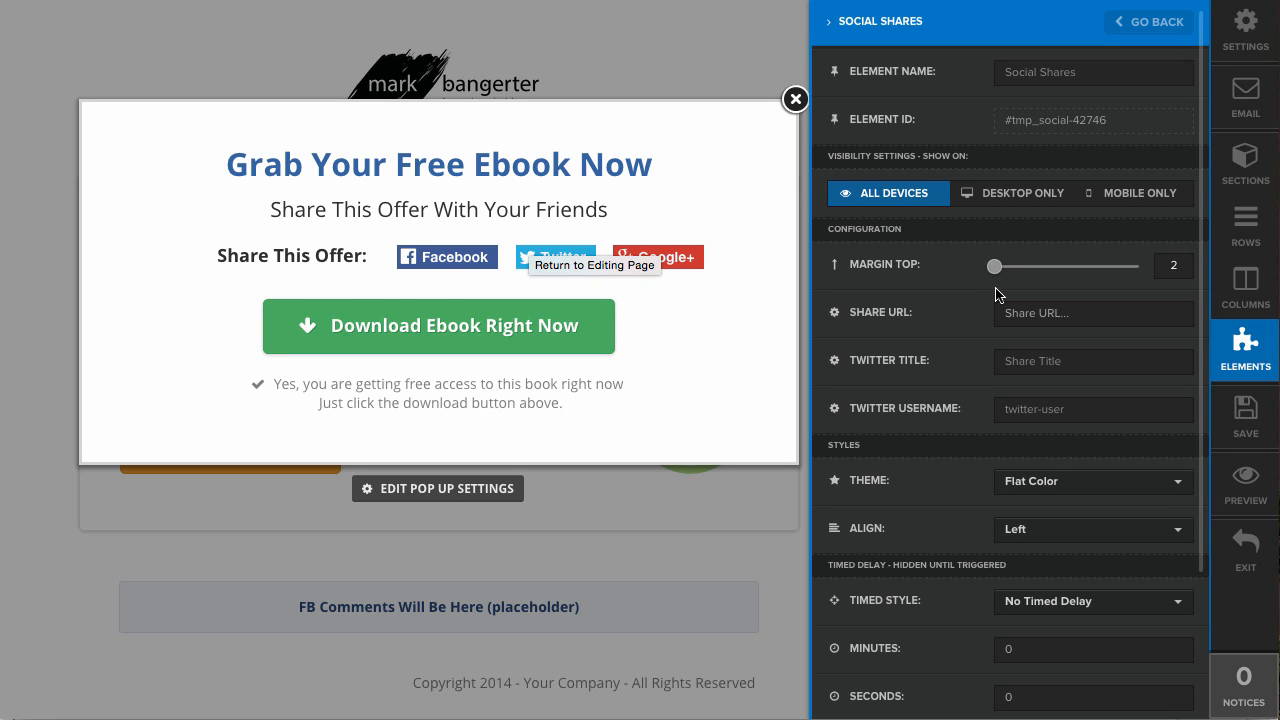
{"action": "mouse_move", "coordinate": [960, 306]}
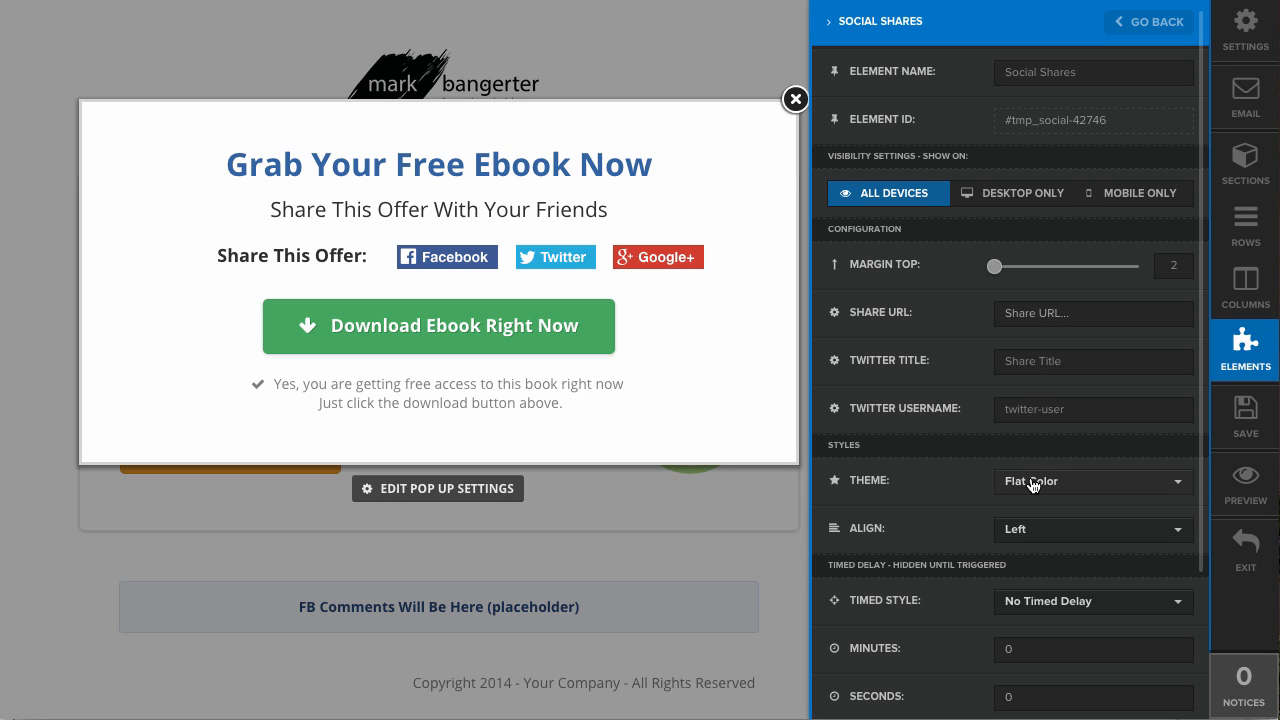
{"action": "left_click", "coordinate": [1093, 481]}
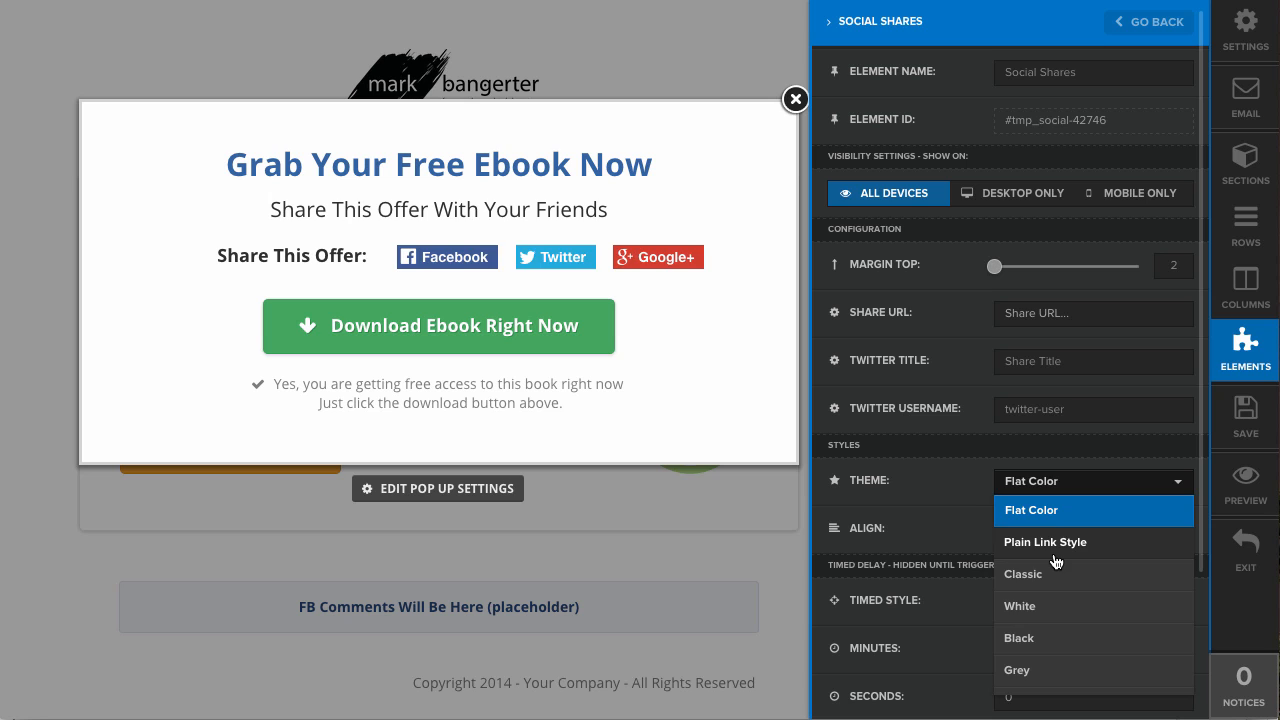
{"action": "left_click", "coordinate": [1045, 542]}
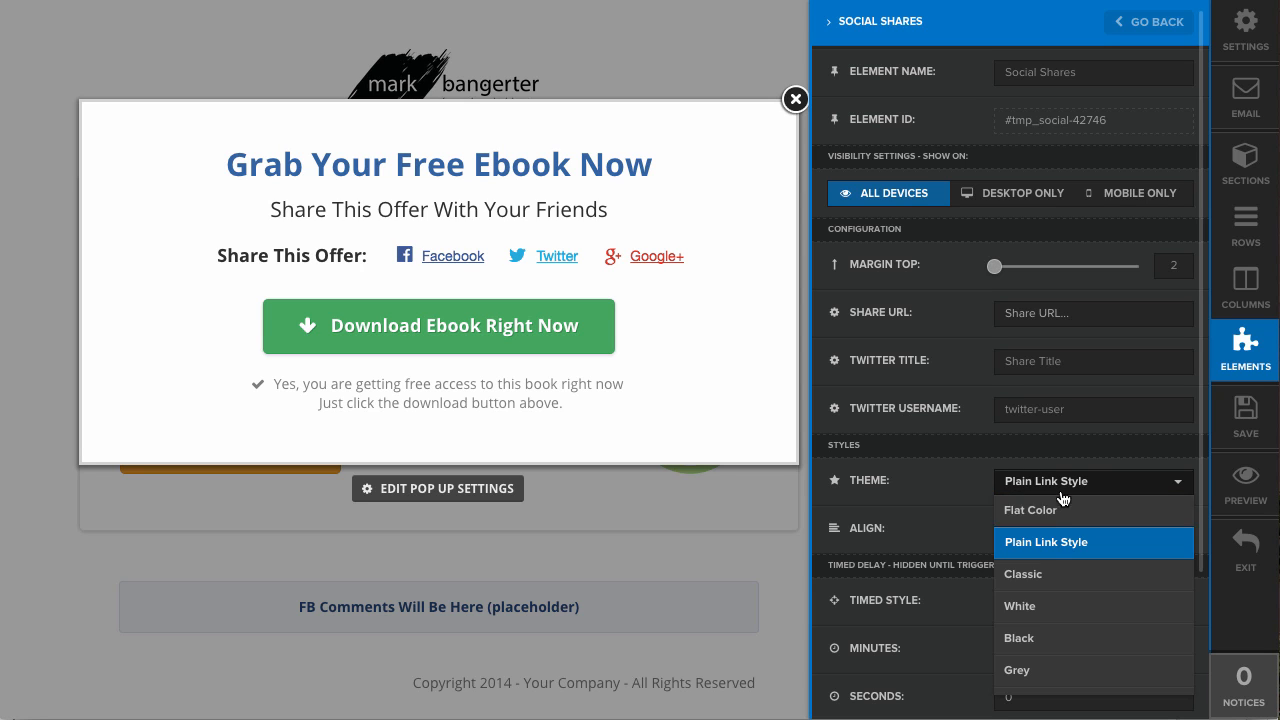
{"action": "mouse_move", "coordinate": [1068, 677]}
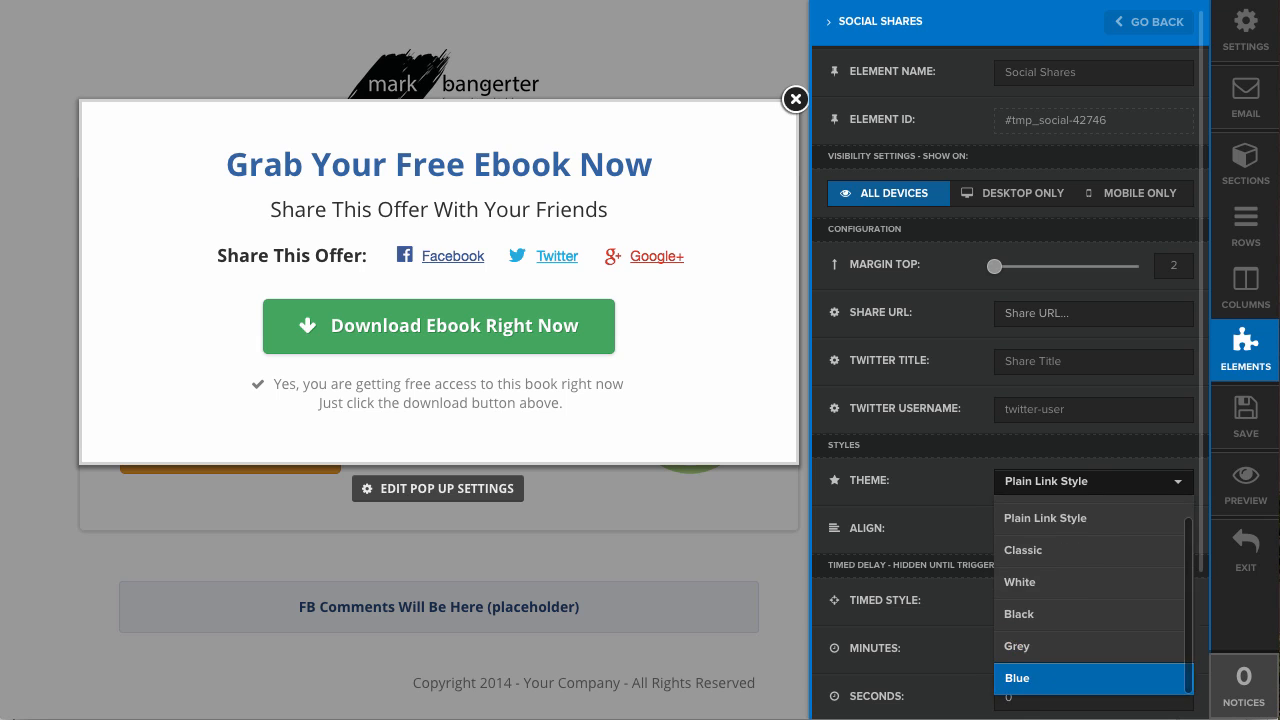
{"action": "left_click", "coordinate": [1016, 678]}
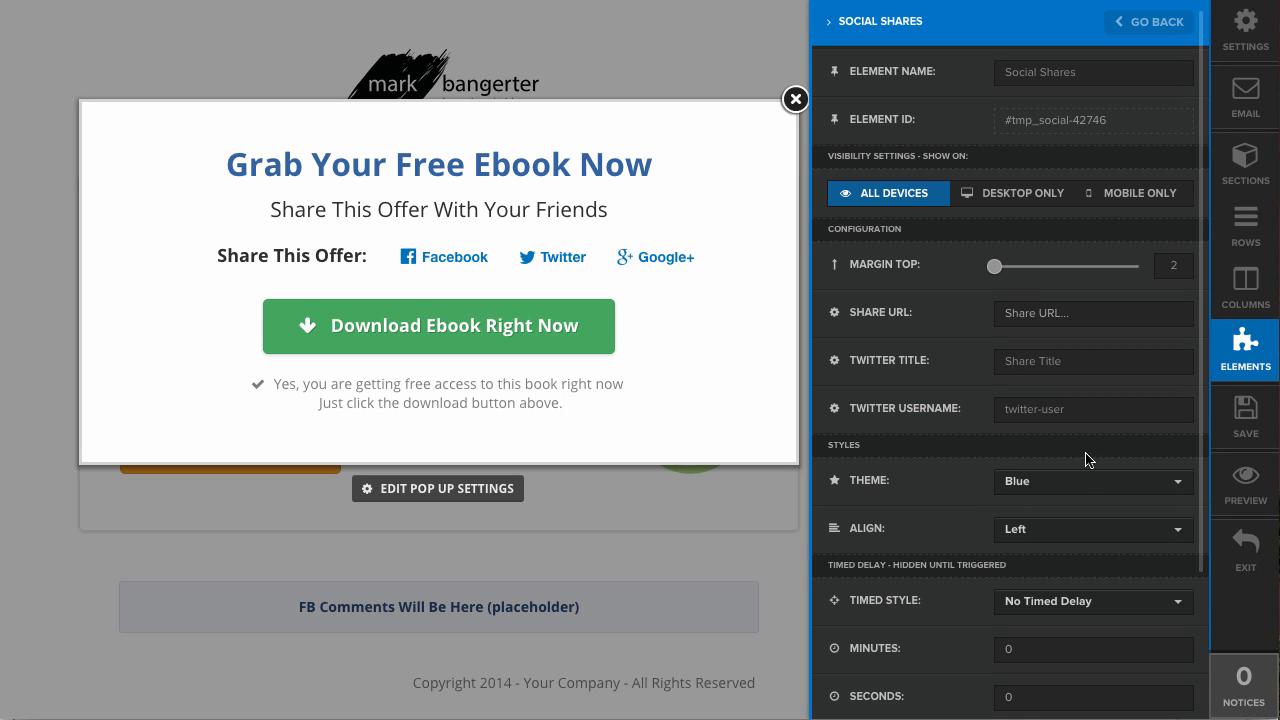
{"action": "left_click", "coordinate": [1093, 529]}
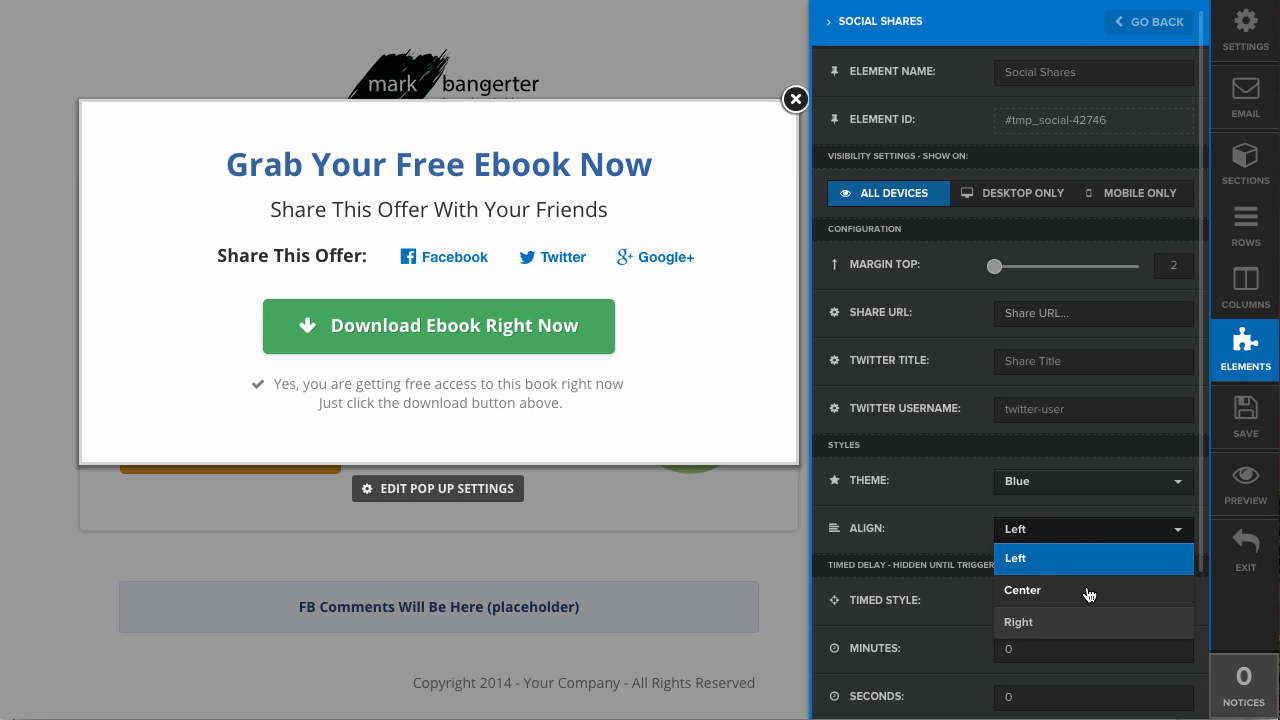
{"action": "left_click", "coordinate": [1022, 590]}
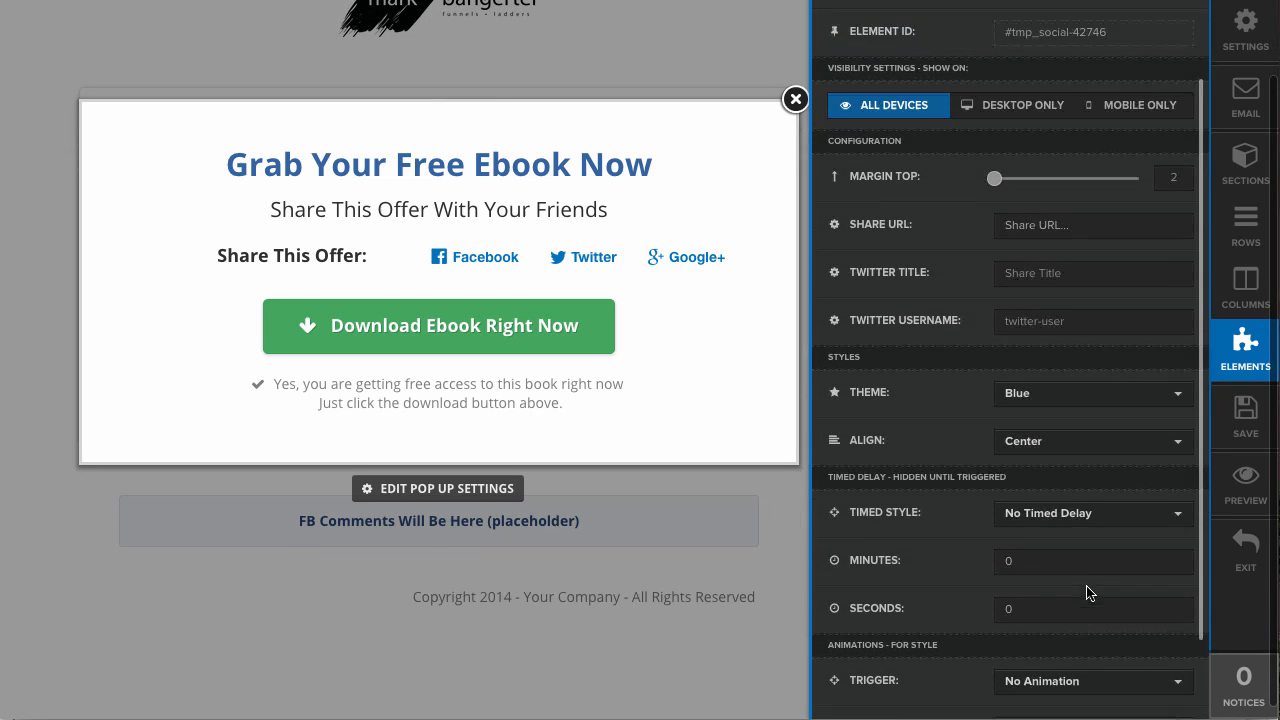
{"action": "scroll", "scroll_direction": "up", "scroll_amount": 3}
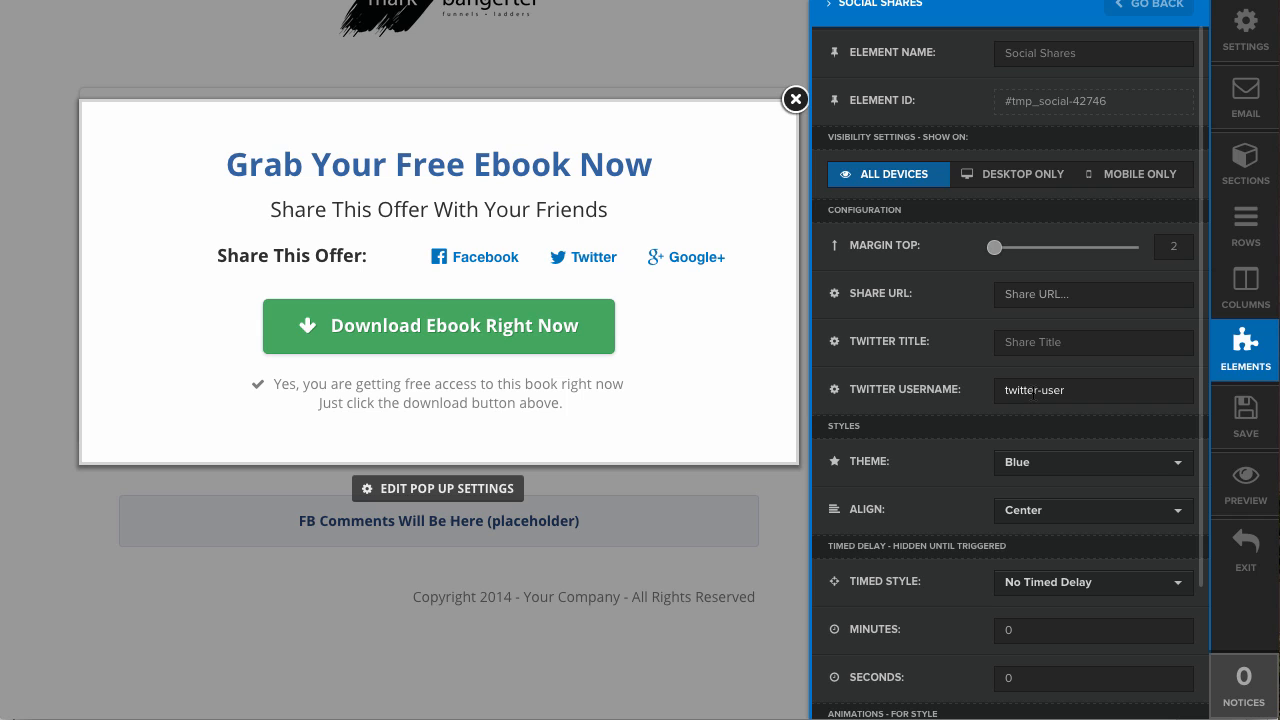
{"action": "left_click", "coordinate": [1093, 294]}
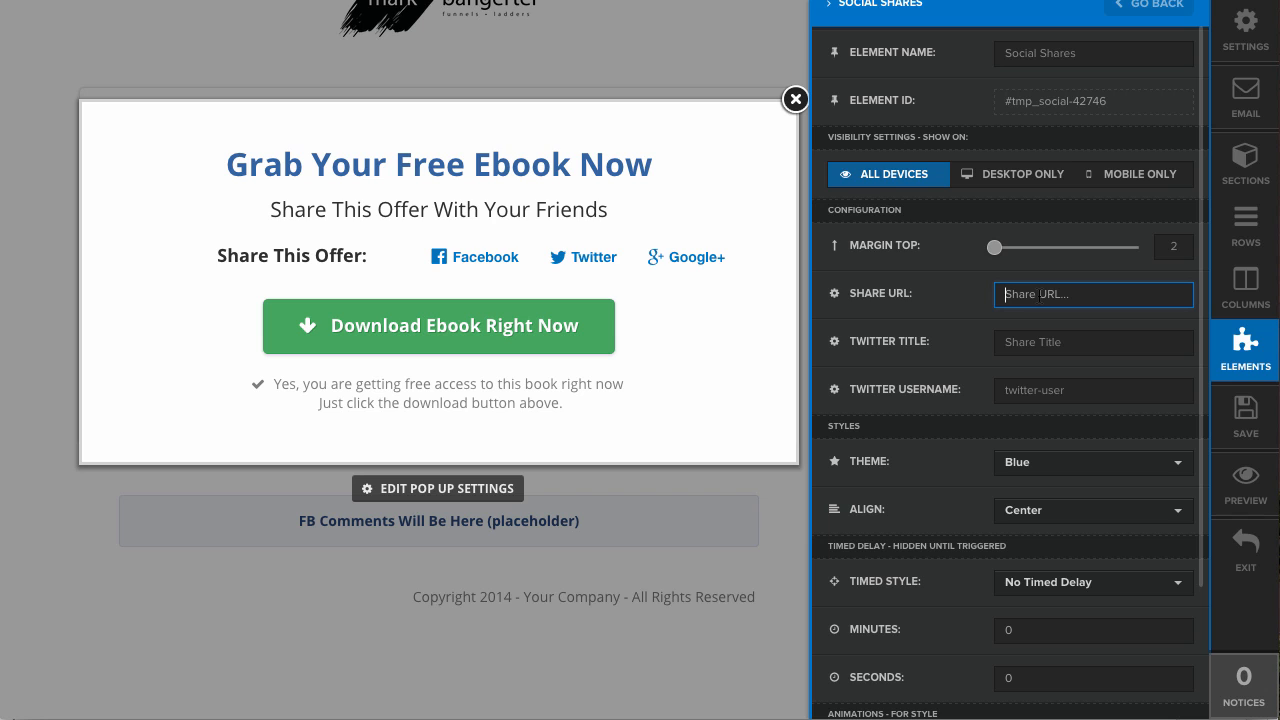
{"action": "mouse_move", "coordinate": [897, 251]}
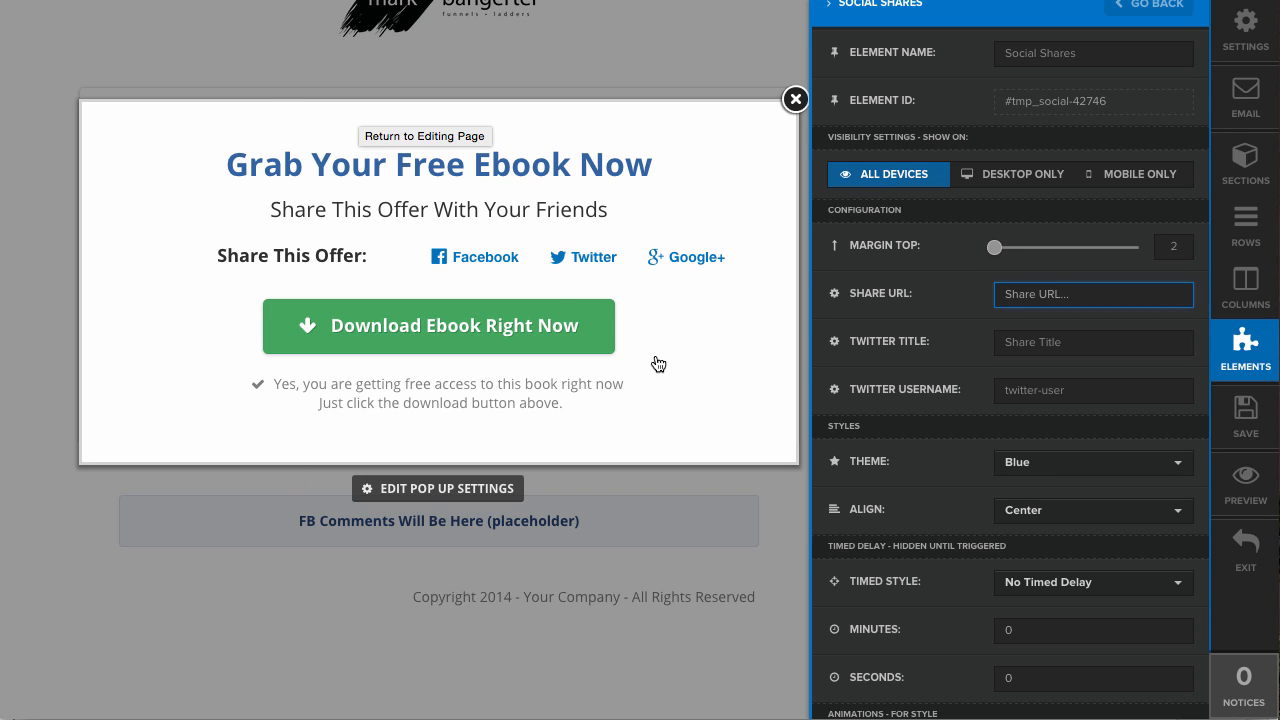
{"action": "mouse_move", "coordinate": [451, 432]}
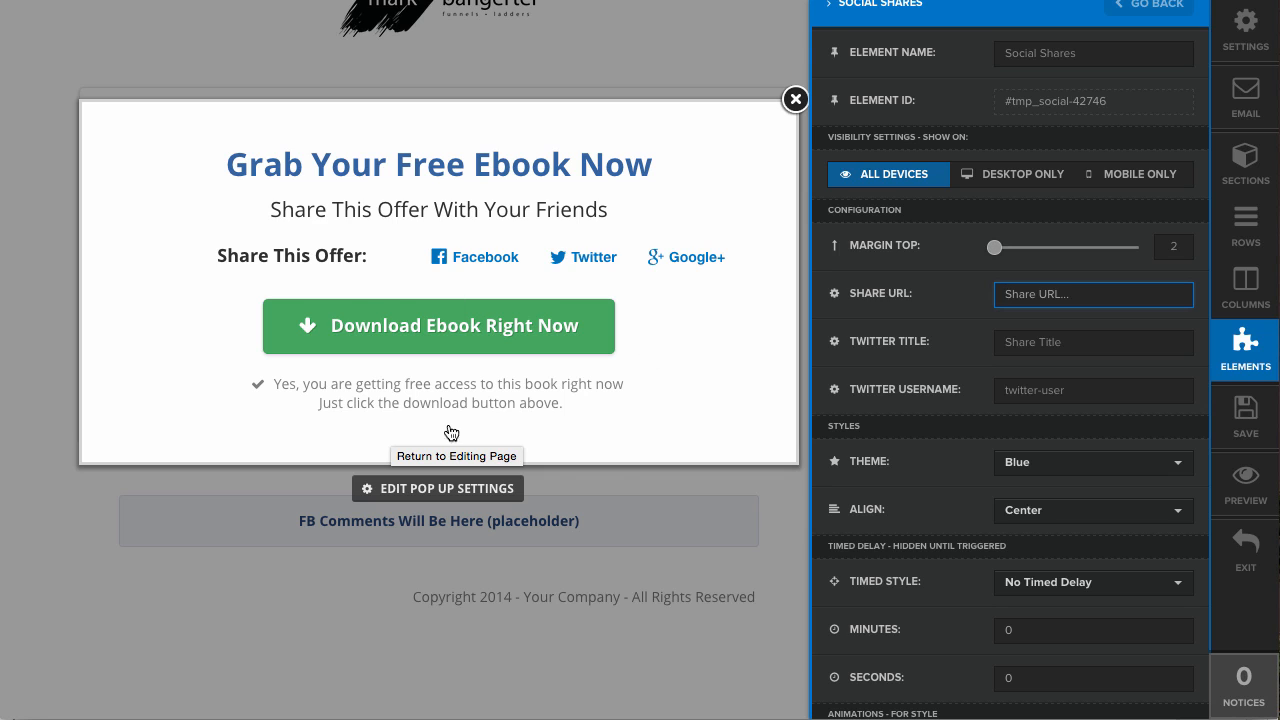
{"action": "mouse_move", "coordinate": [497, 285]}
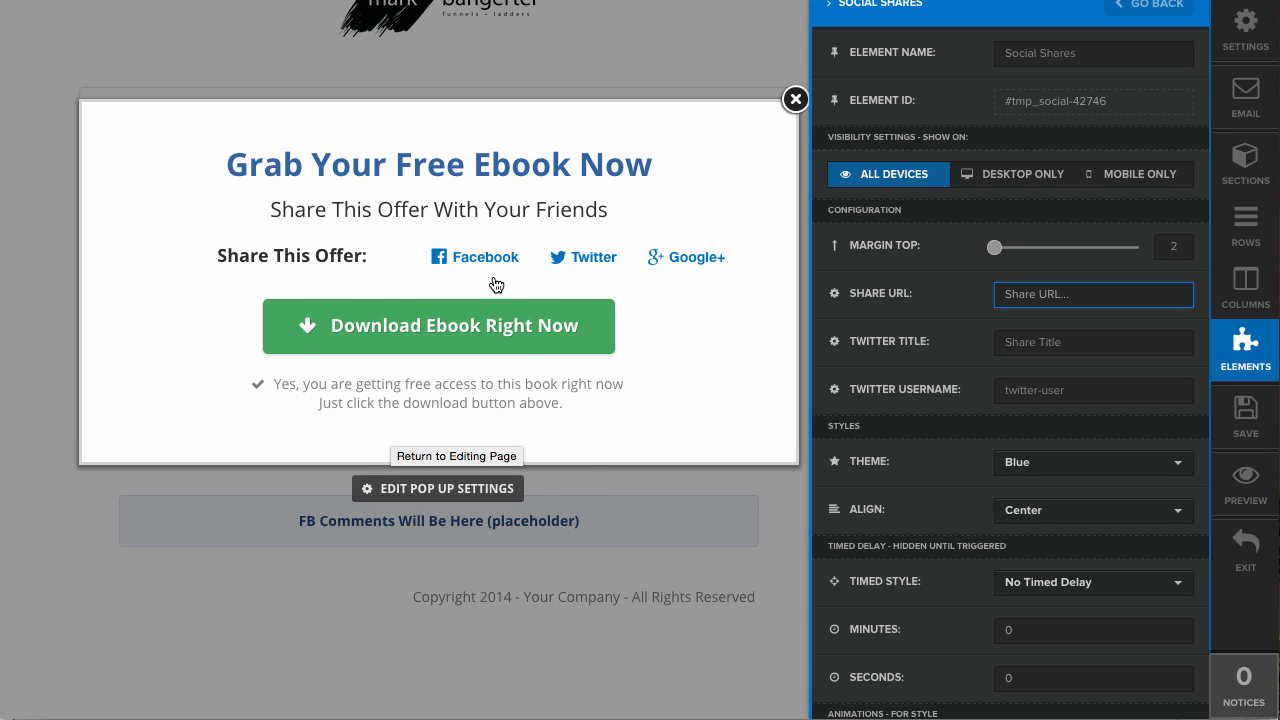
{"action": "mouse_move", "coordinate": [555, 312]}
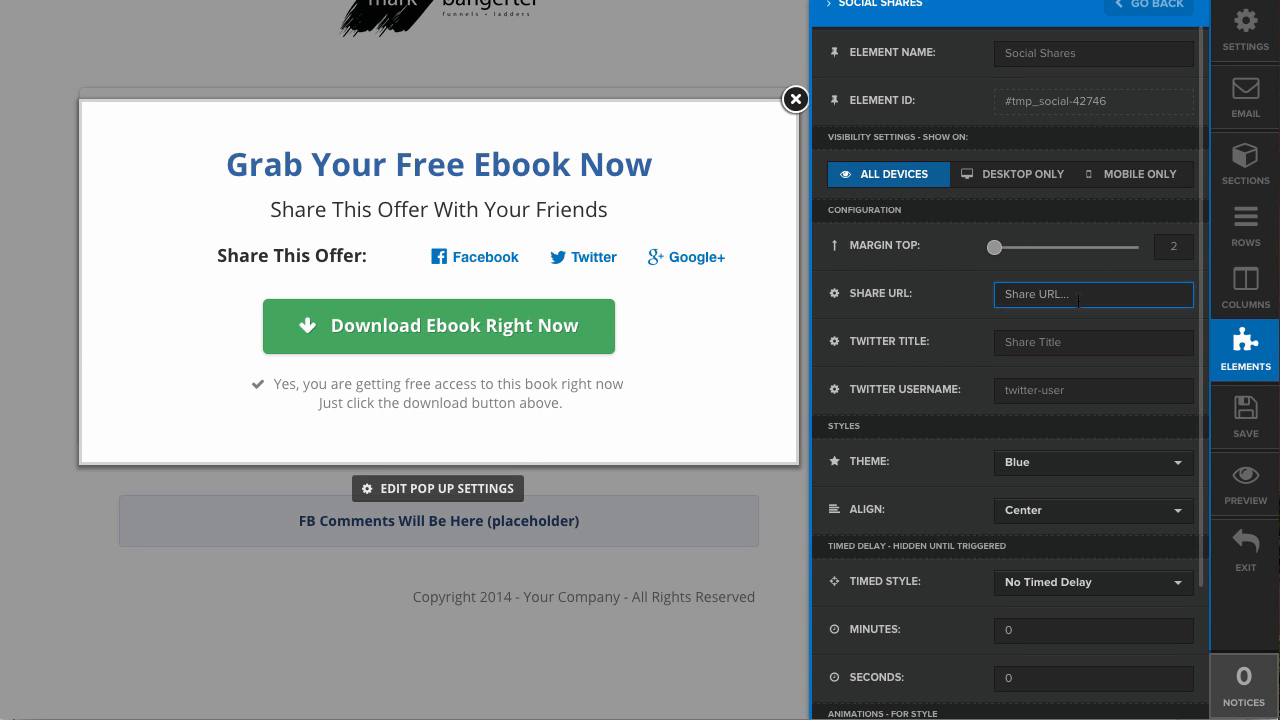
{"action": "mouse_move", "coordinate": [540, 70]}
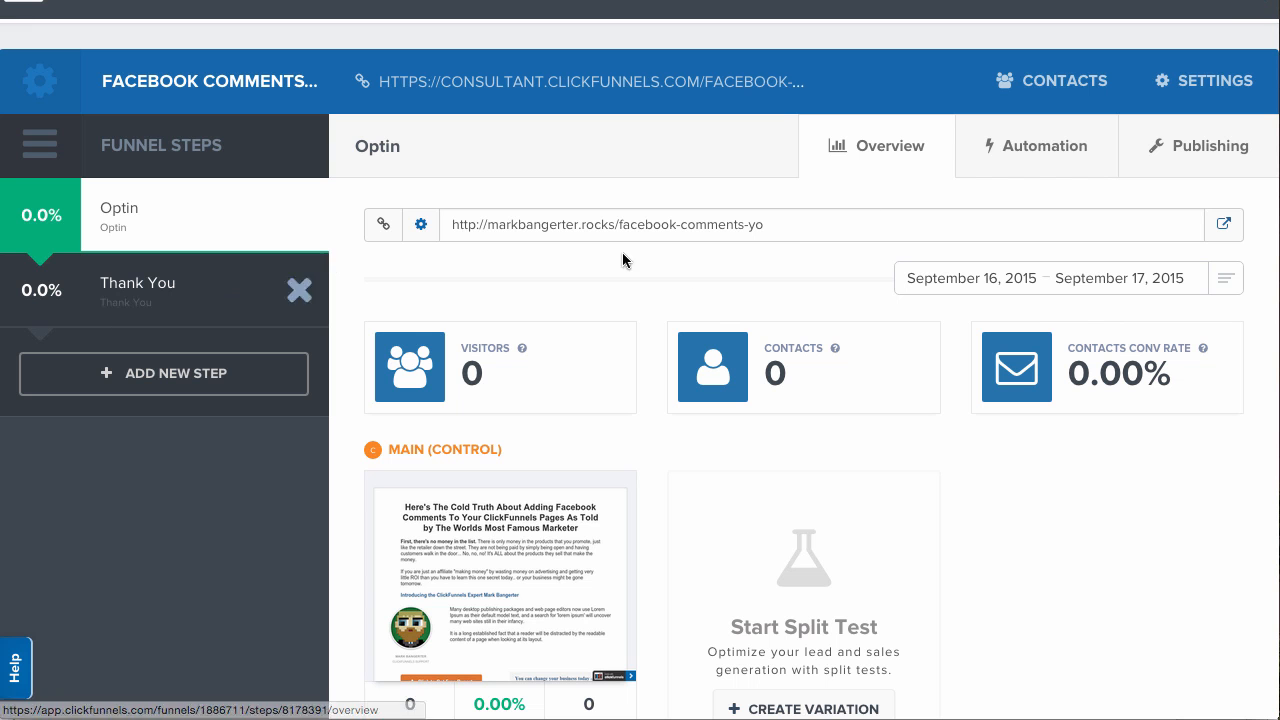
Copy the funnel's live facebook-comments page address for the Share URL.
{"action": "left_click", "coordinate": [1223, 224]}
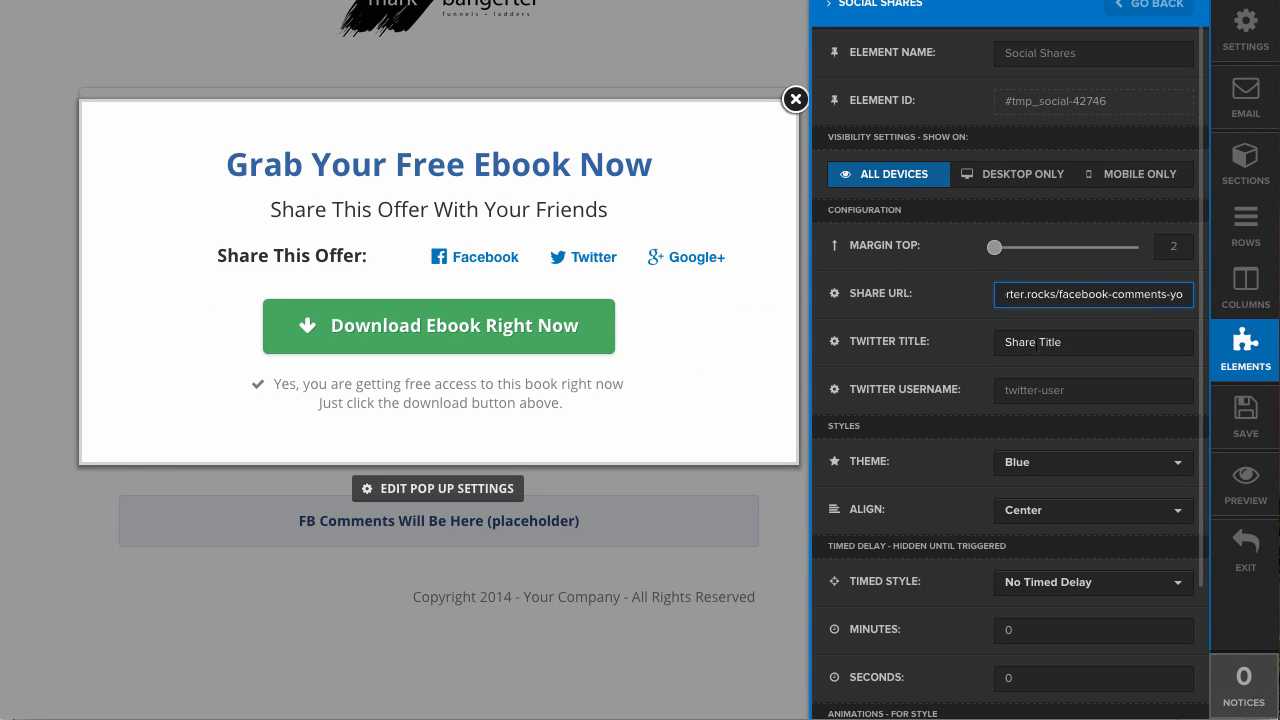
Replace the Twitter Title with "Get this free PDF when you check out this page".
{"action": "left_click", "coordinate": [1093, 342]}
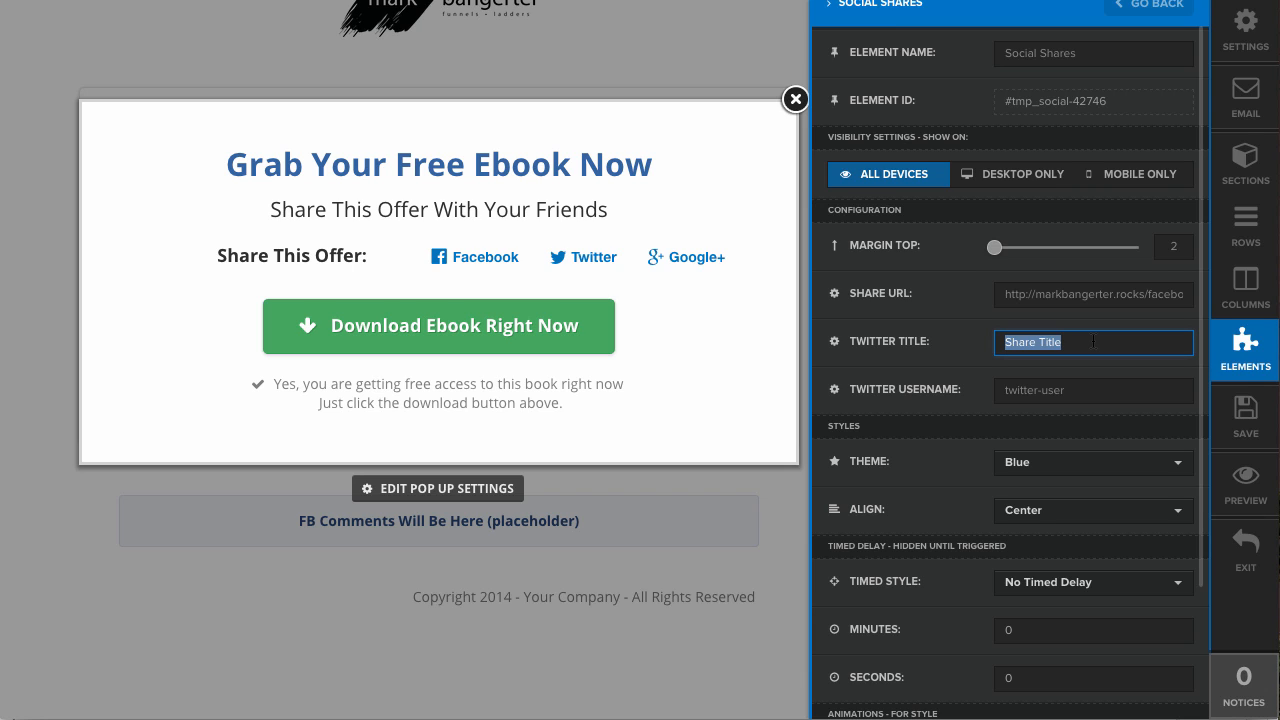
{"action": "type", "text": "Get this free"}
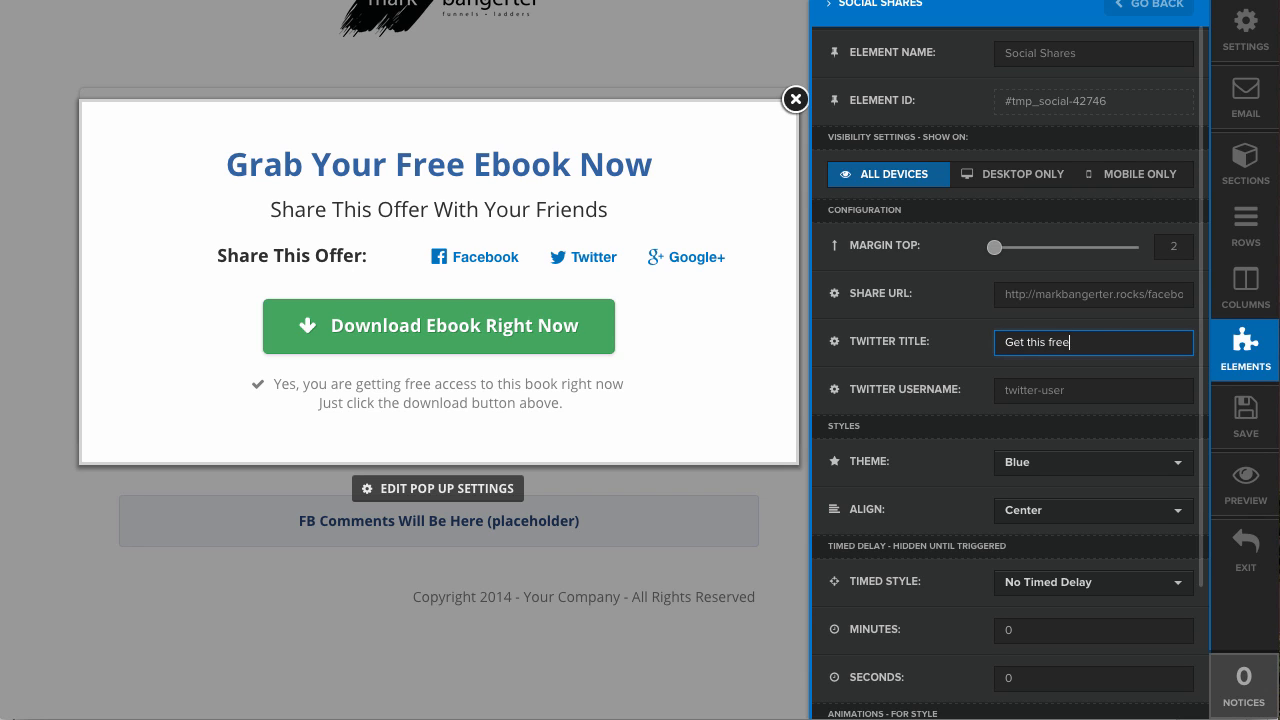
{"action": "type", "text": "PDF whe"}
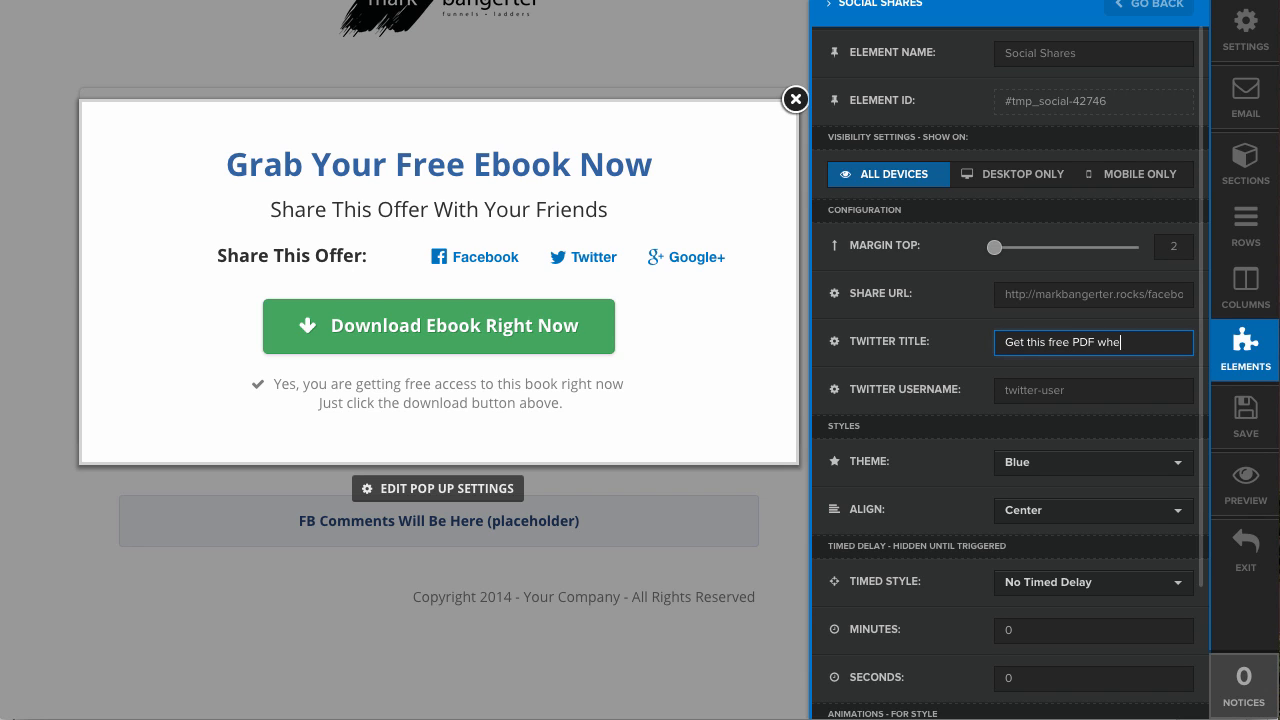
{"action": "type", "text": "when you check out"}
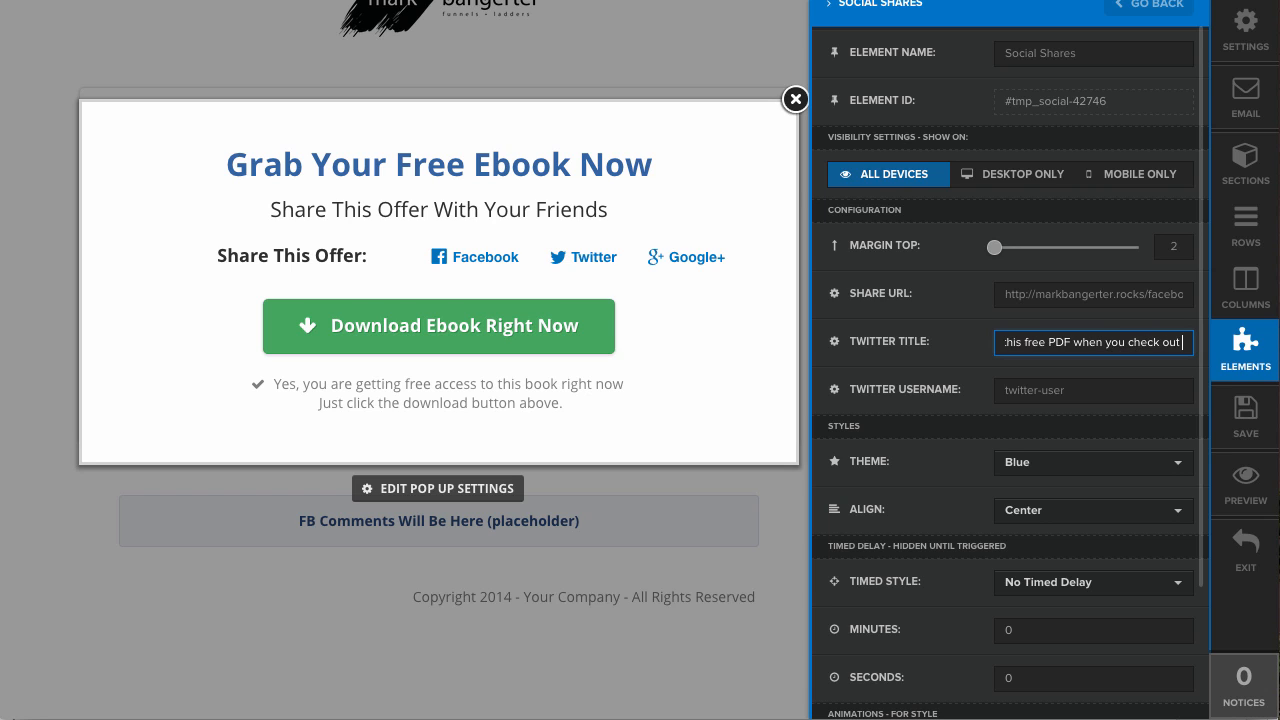
{"action": "type", "text": "this page"}
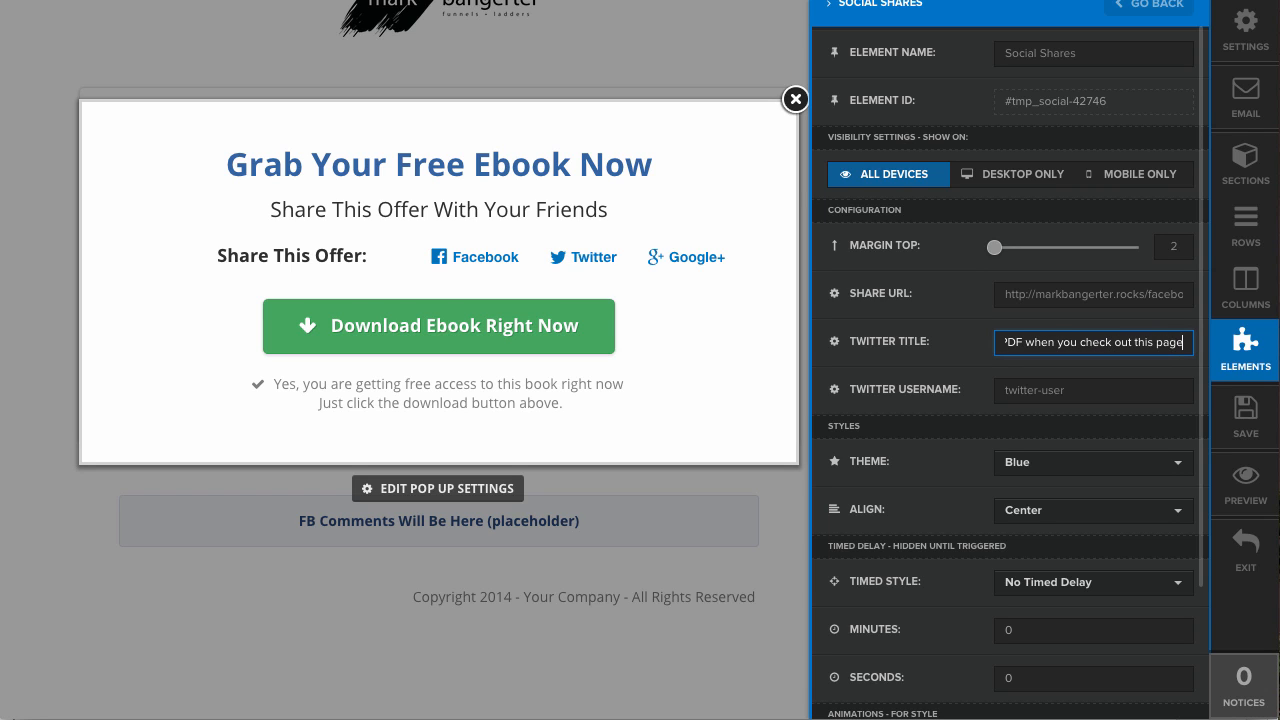
{"action": "left_click", "coordinate": [1093, 390]}
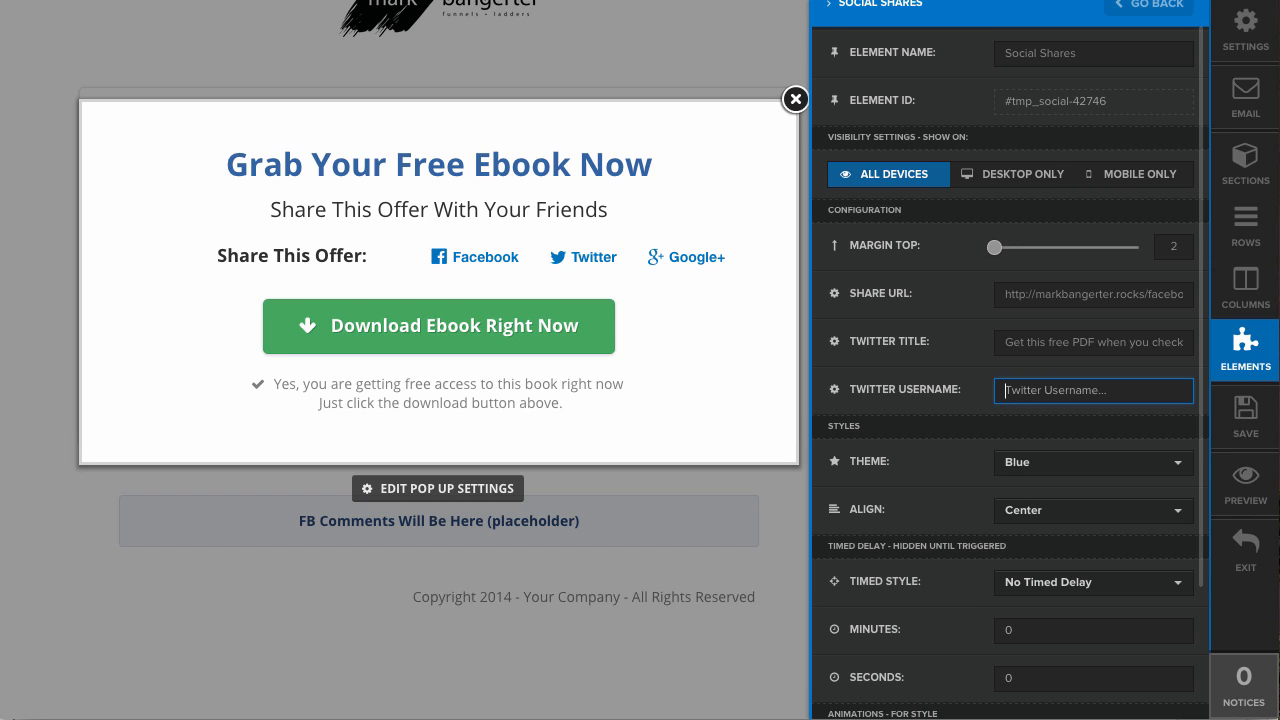
{"action": "type", "text": "jmarkbangertera"}
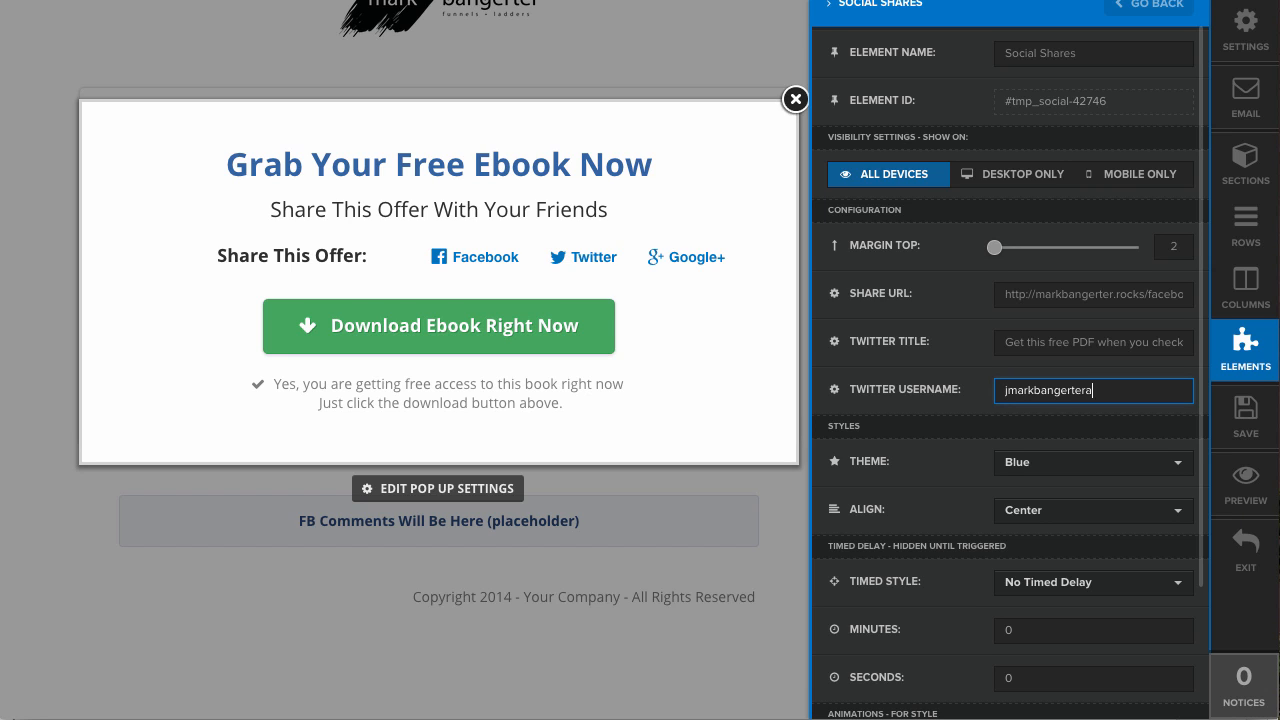
{"action": "key", "text": "Backspace"}
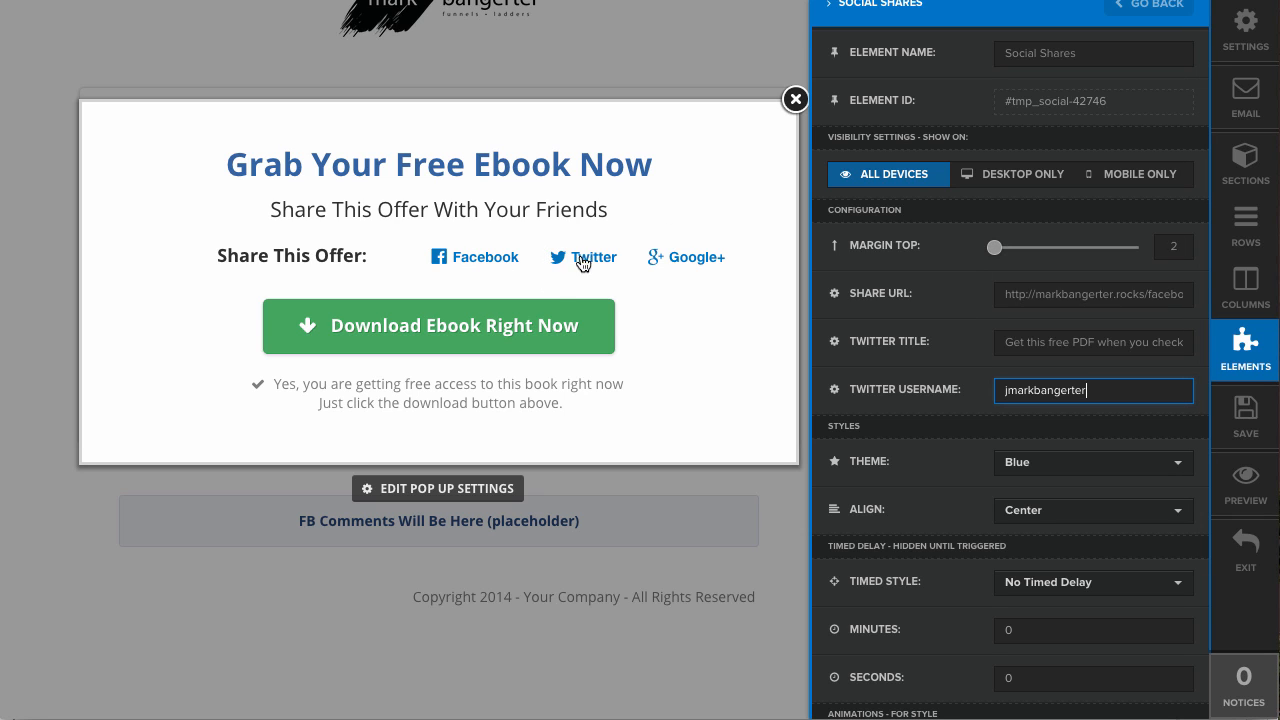
{"action": "mouse_move", "coordinate": [990, 294]}
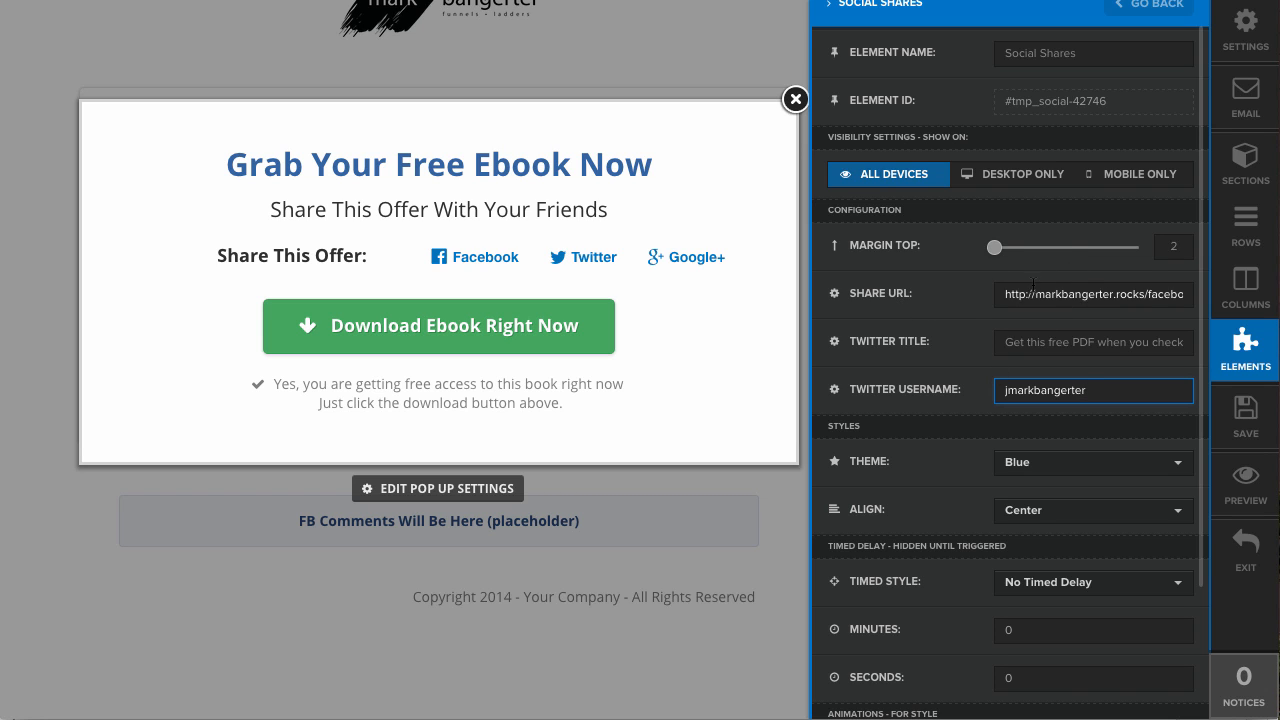
{"action": "mouse_move", "coordinate": [1008, 267]}
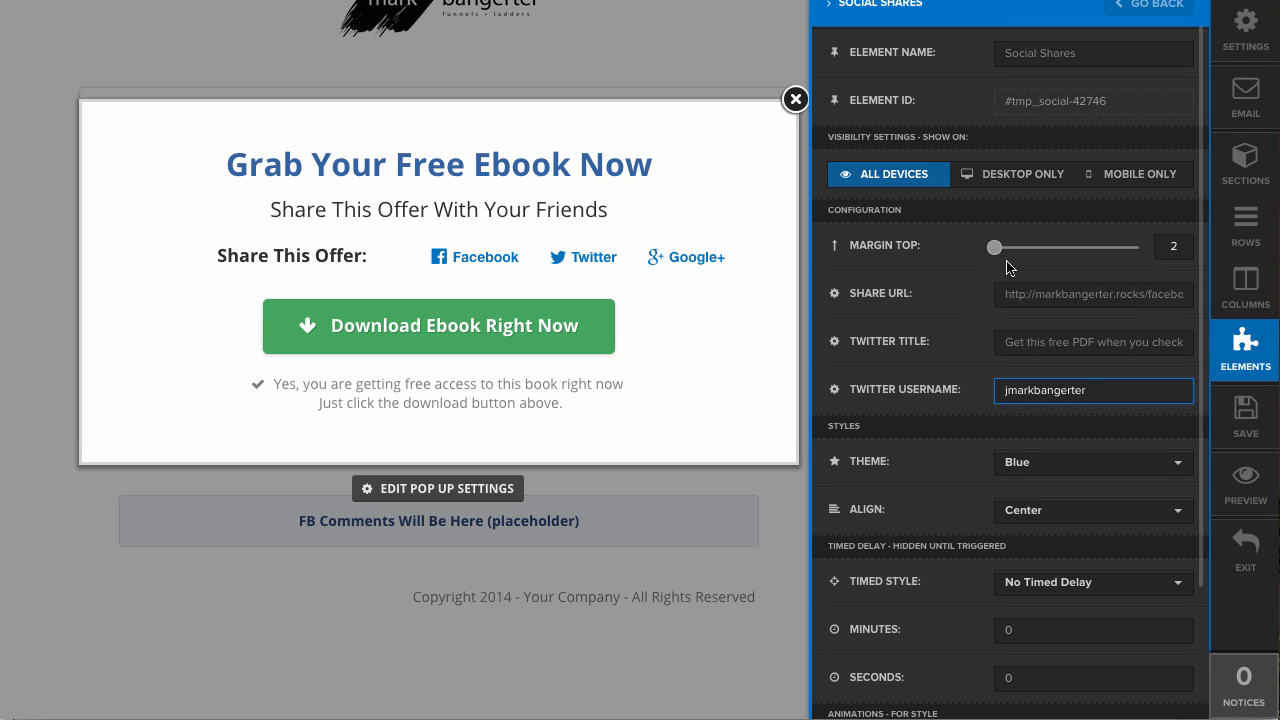
{"action": "mouse_move", "coordinate": [1245, 417]}
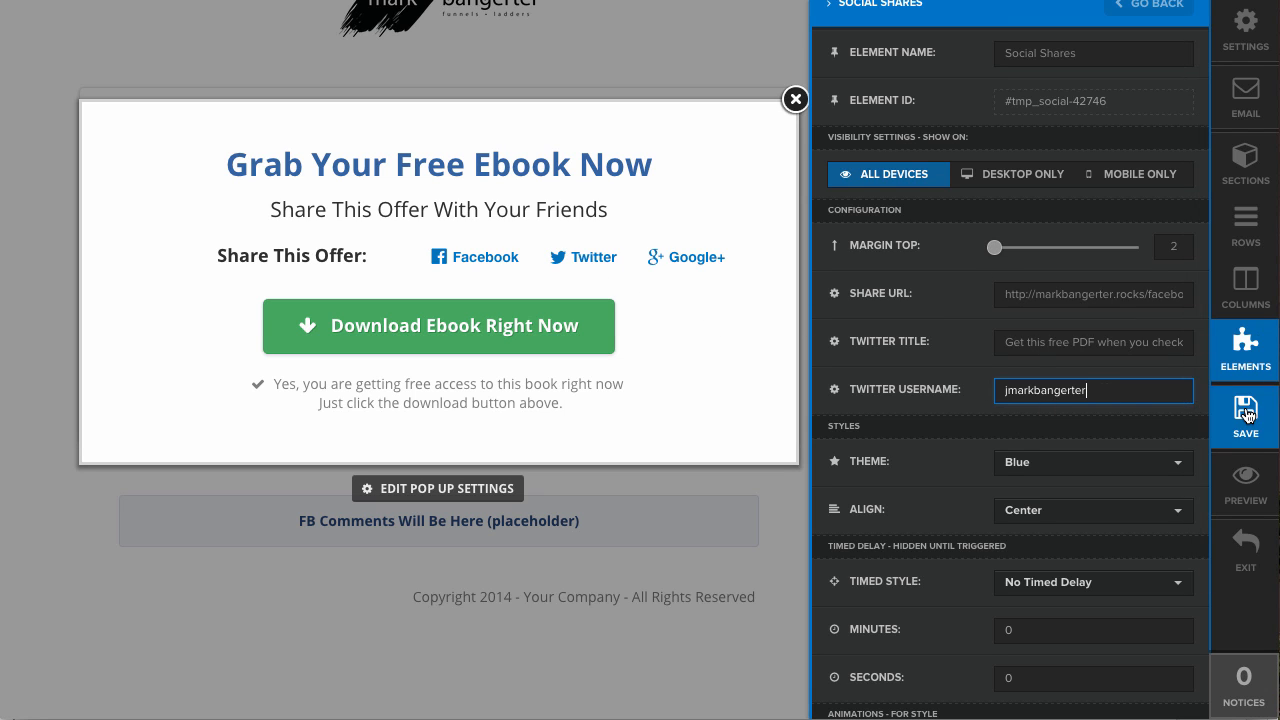
Save the pop-up settings, then open and scroll the live opt-in page.
{"action": "left_click", "coordinate": [1244, 415]}
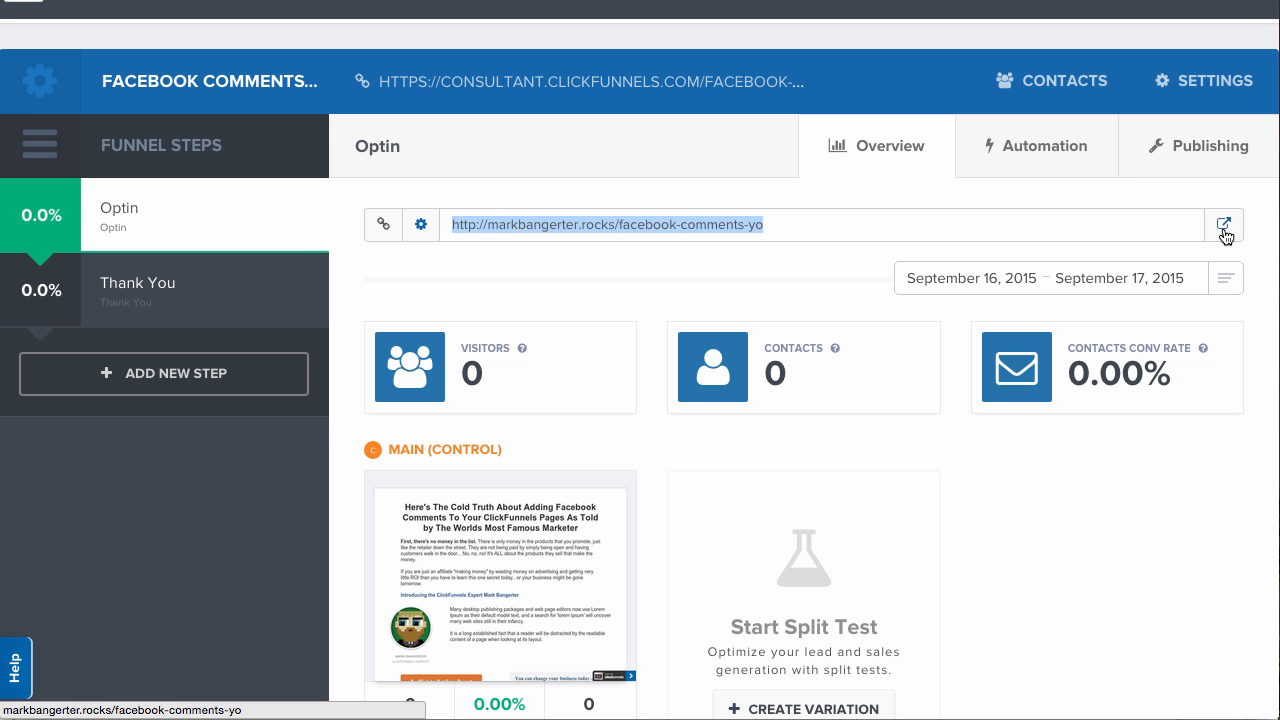
{"action": "left_click", "coordinate": [1224, 222]}
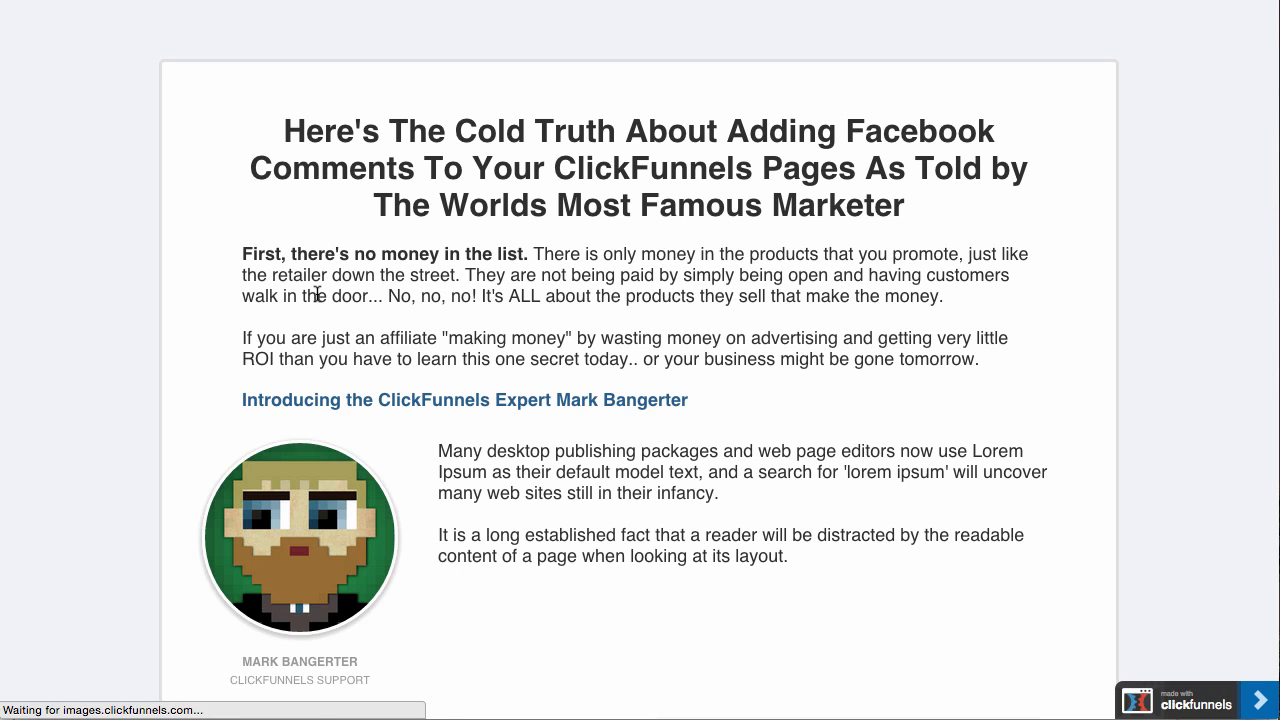
{"action": "scroll", "scroll_direction": "down", "scroll_amount": 3}
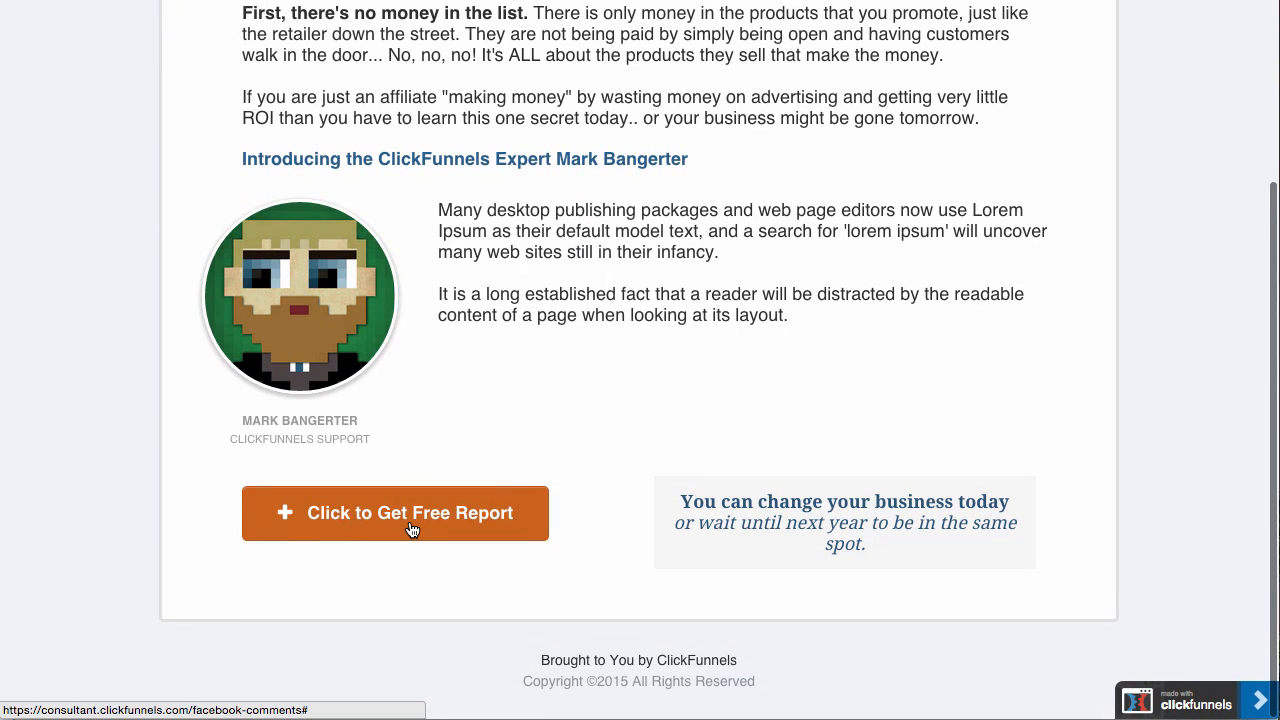
Sign up for the free report with test details 'MarkClickFunnels Sep172015' and submit.
{"action": "left_click", "coordinate": [395, 513]}
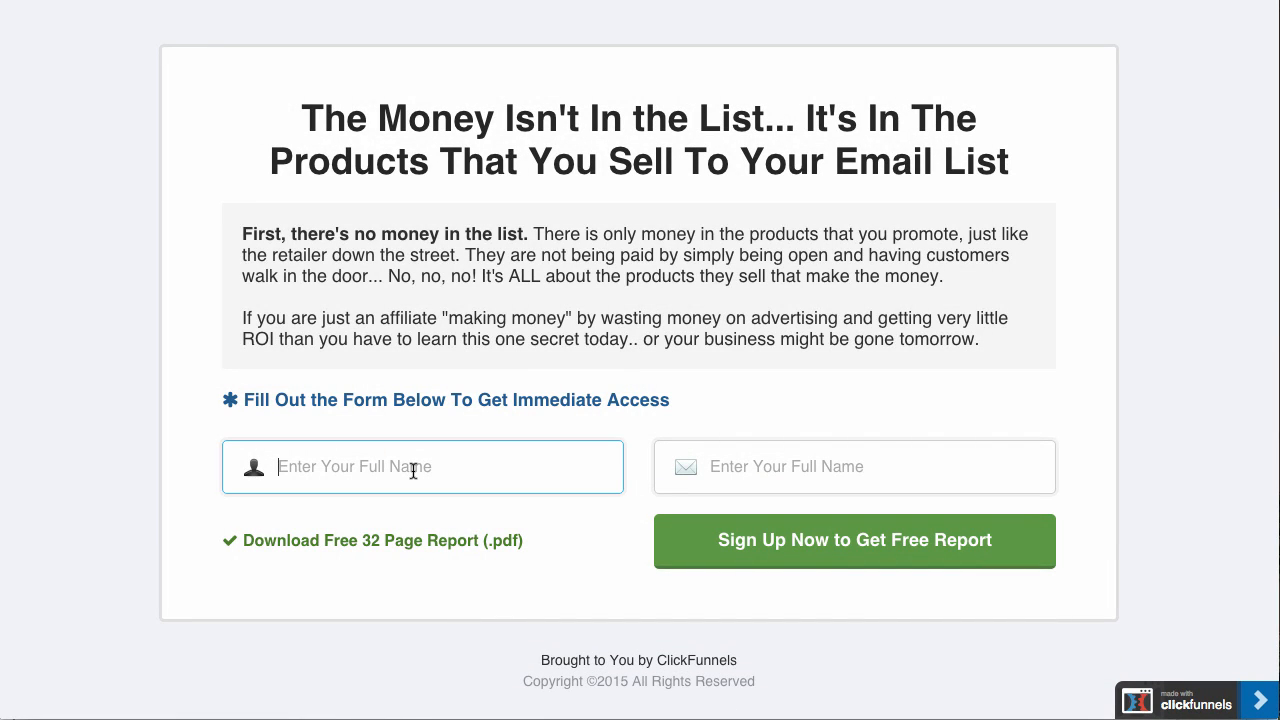
{"action": "type", "text": "MarkClickFunnels Sep172015"}
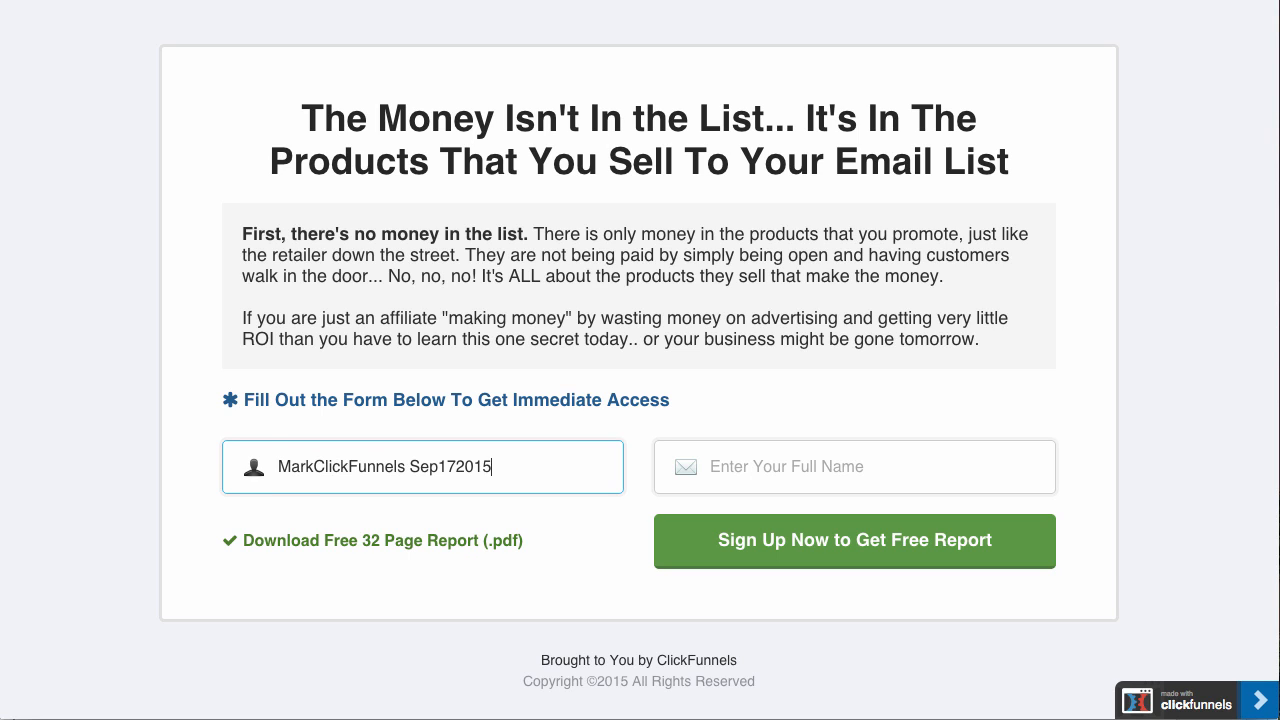
{"action": "left_click", "coordinate": [854, 540]}
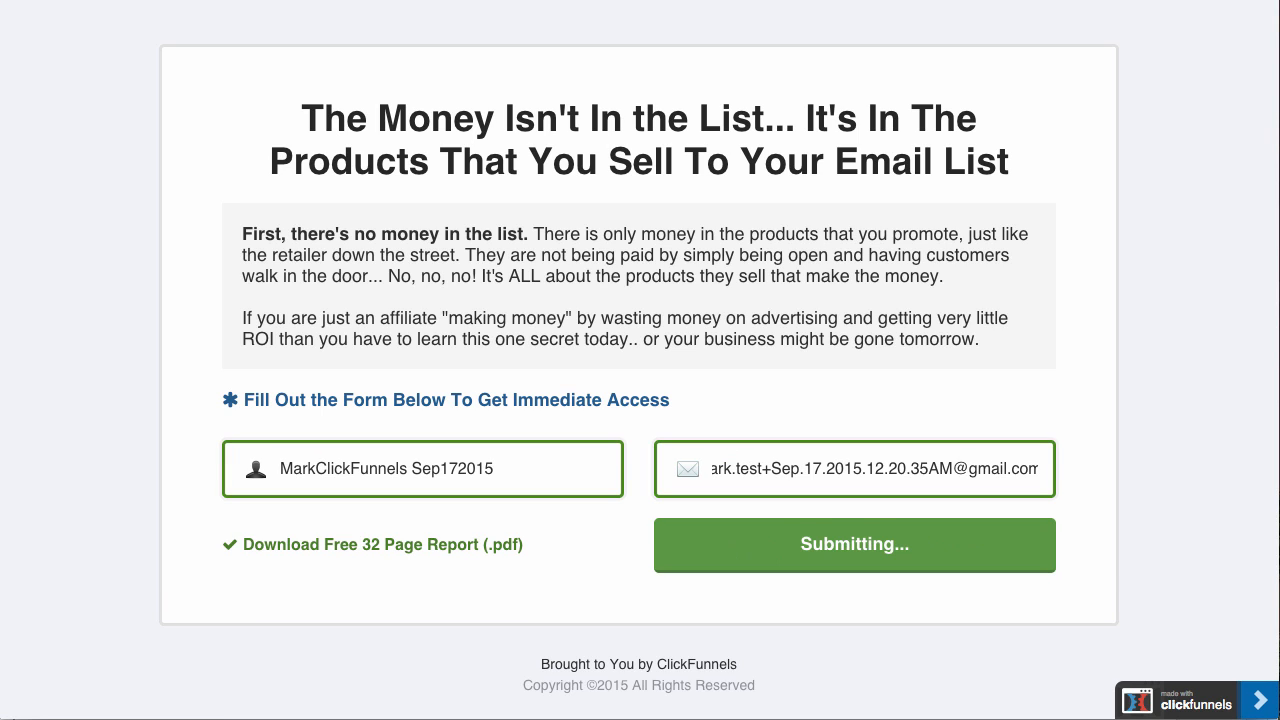
{"action": "left_click", "coordinate": [854, 544]}
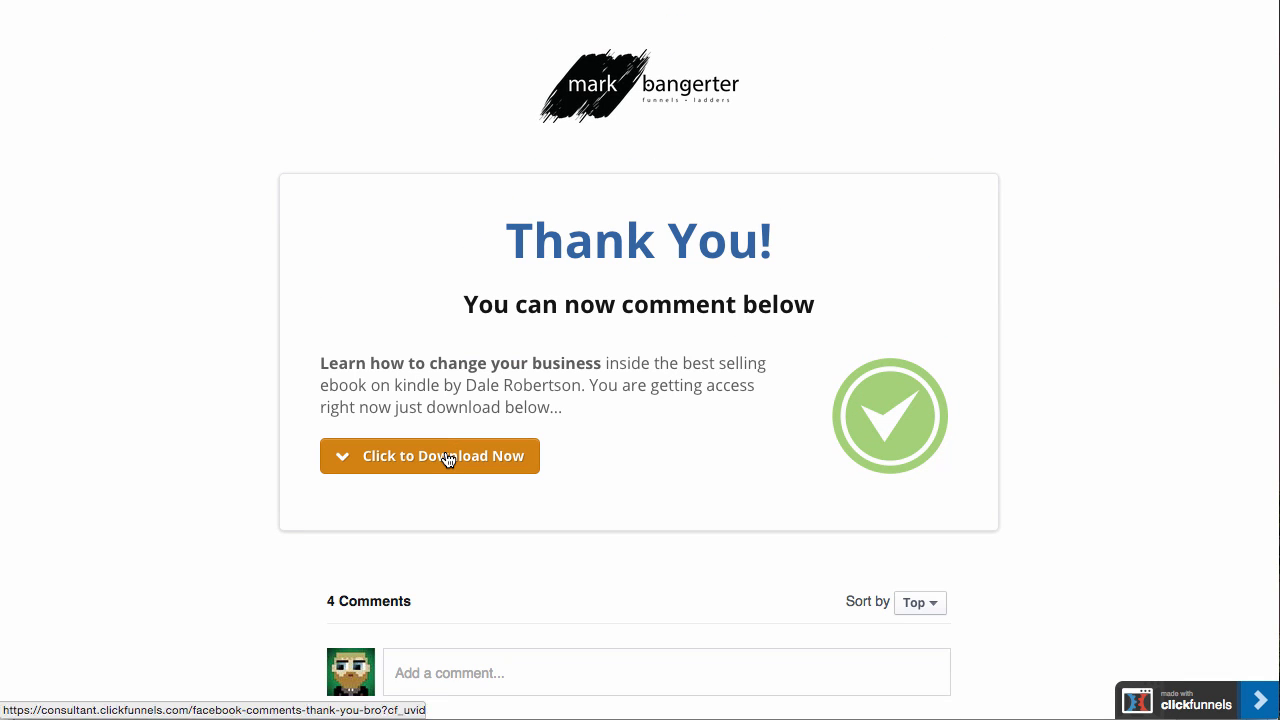
Open the free ebook pop-up and test the Twitter share window with prefilled tweet.
{"action": "left_click", "coordinate": [430, 456]}
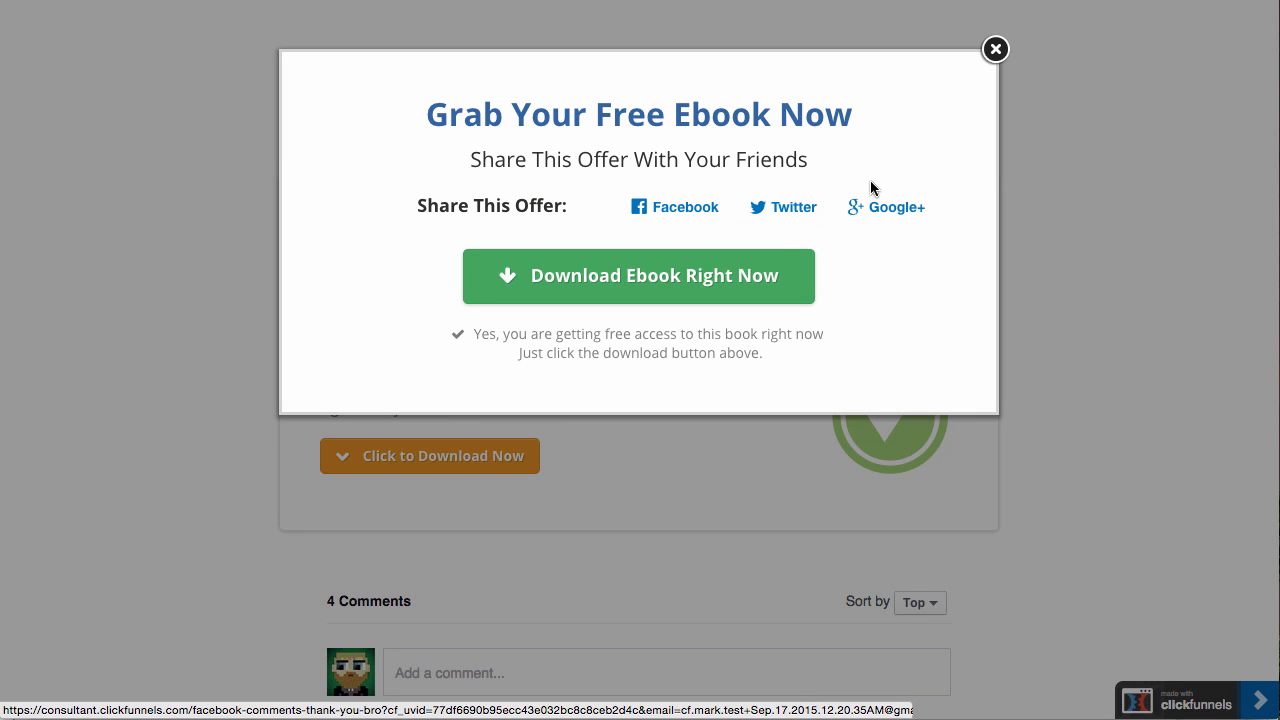
{"action": "left_click", "coordinate": [783, 207]}
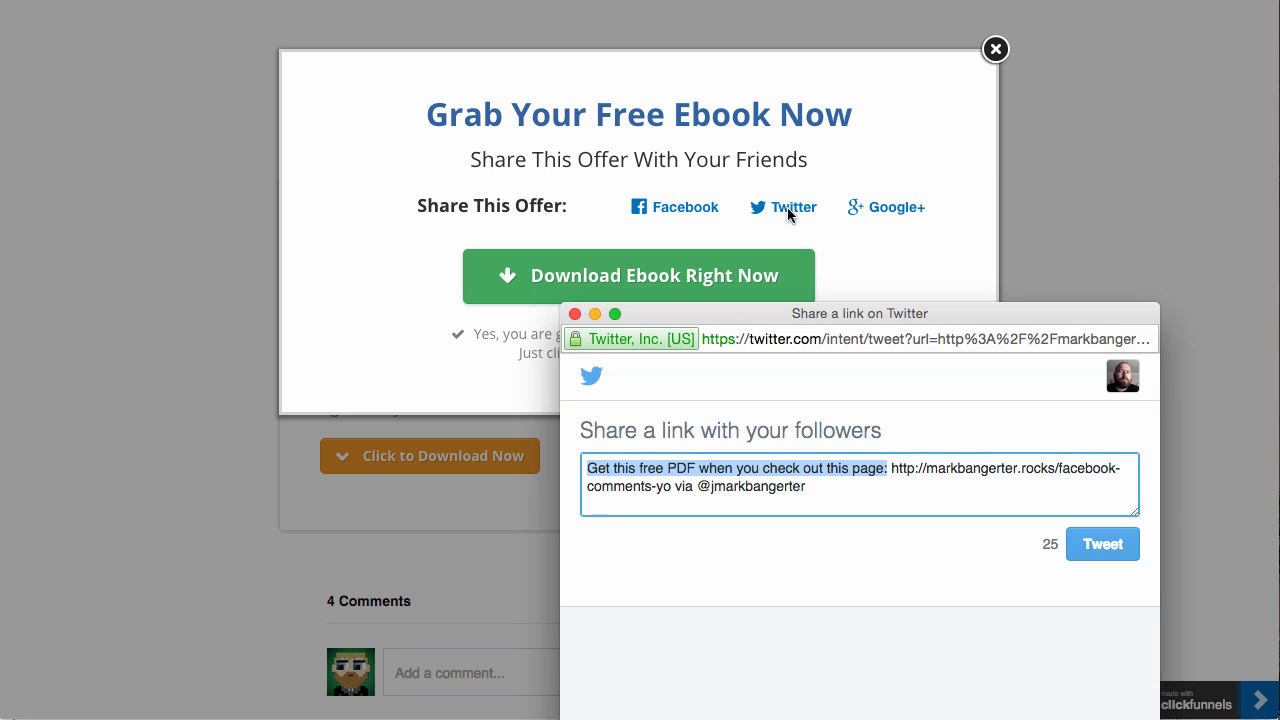
{"action": "left_click_drag", "start_coordinate": [858, 313], "coordinate": [816, 112]}
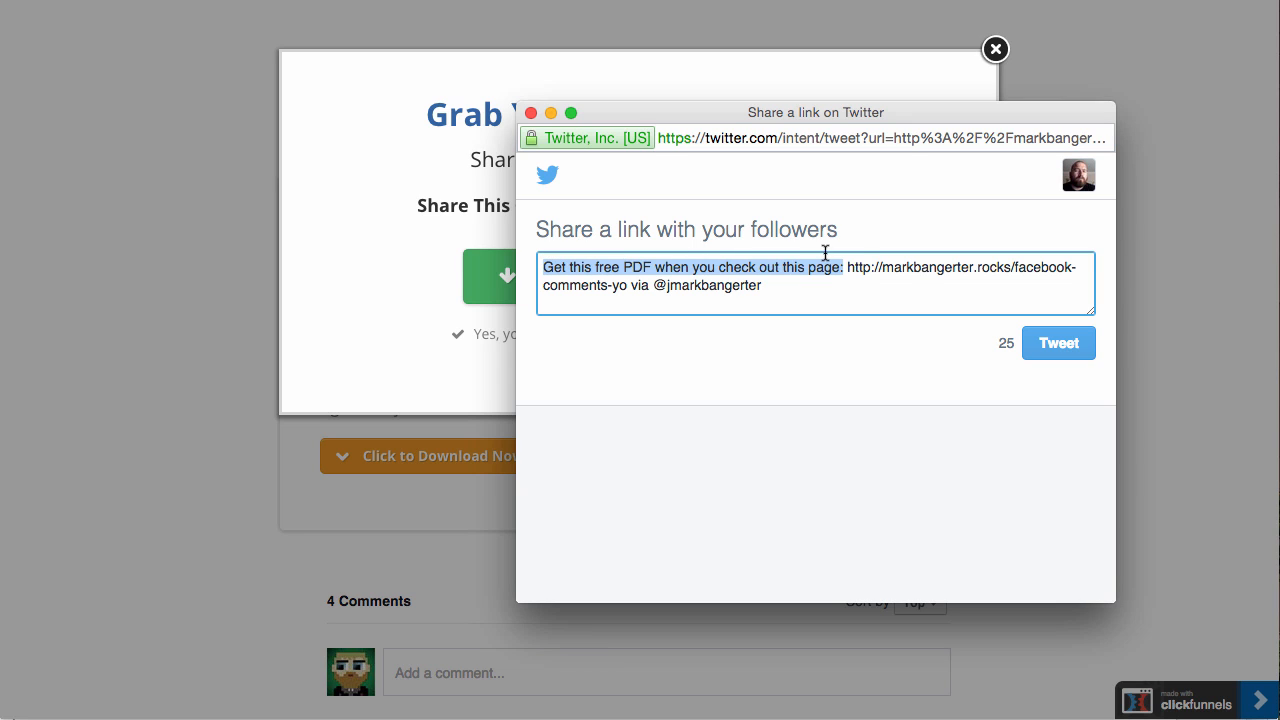
{"action": "mouse_move", "coordinate": [613, 313]}
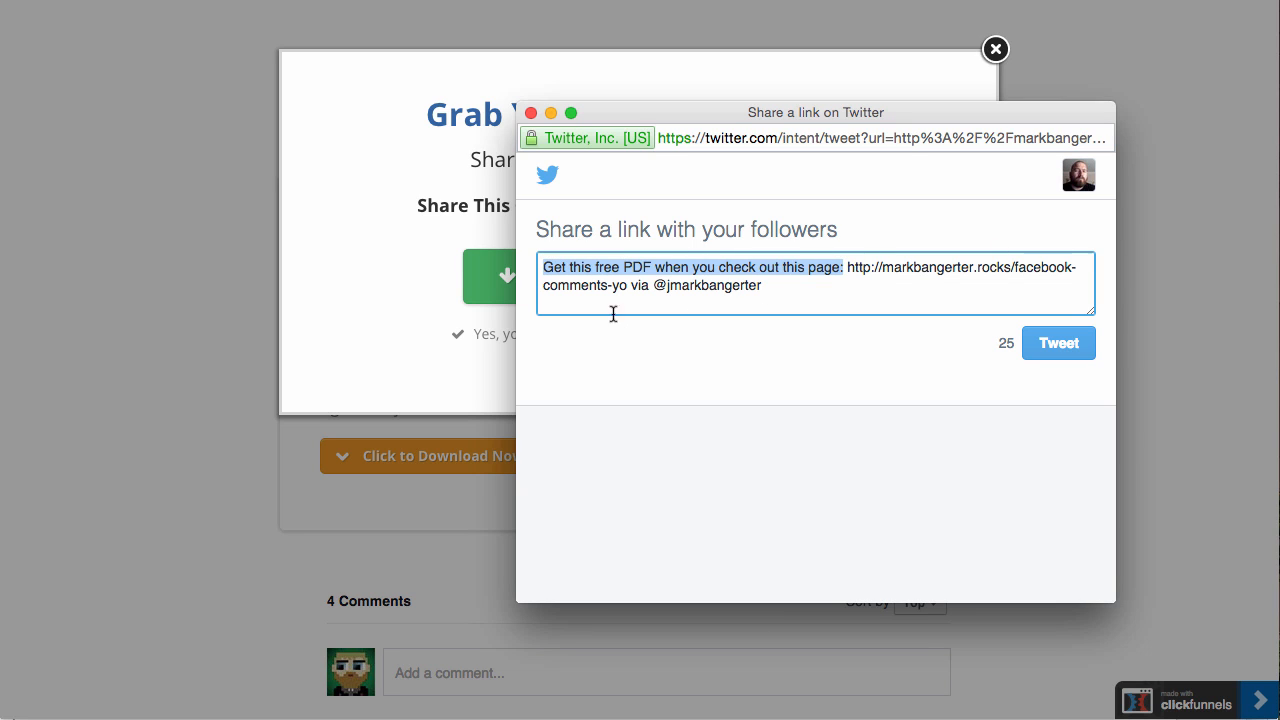
{"action": "mouse_move", "coordinate": [675, 267]}
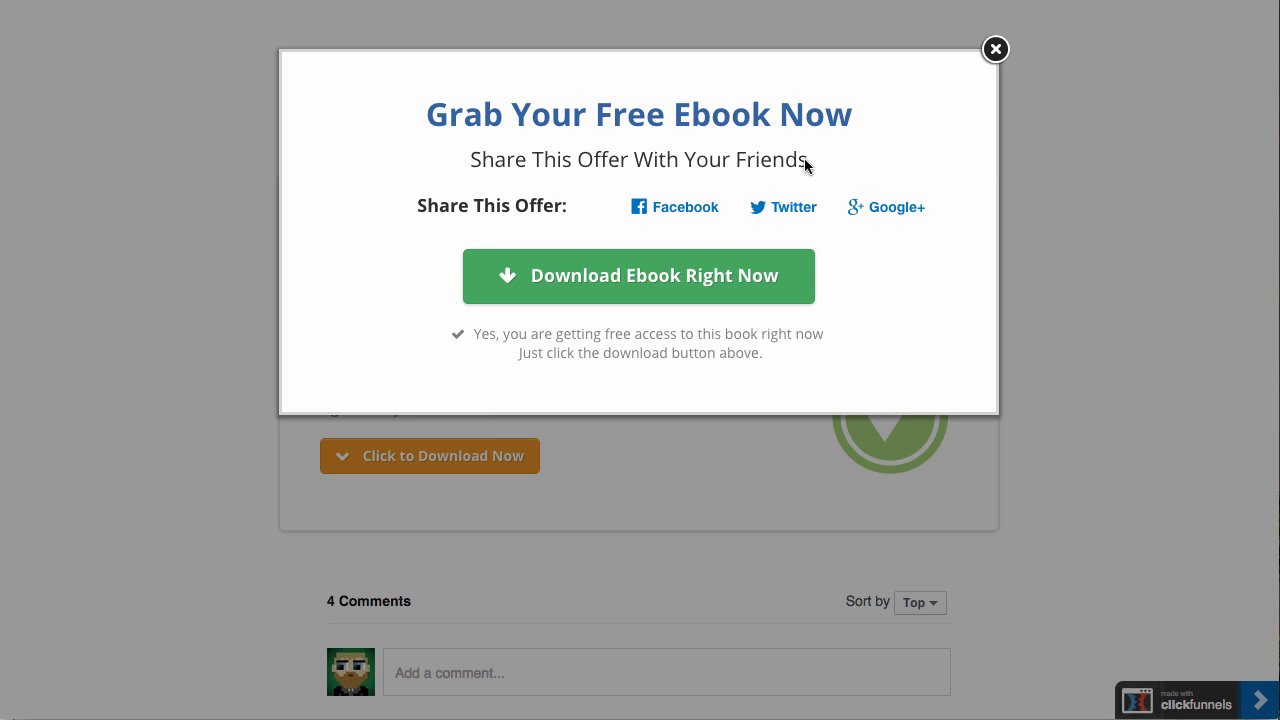
Test the Google+ share link from the live pop-up.
{"action": "left_click", "coordinate": [884, 207]}
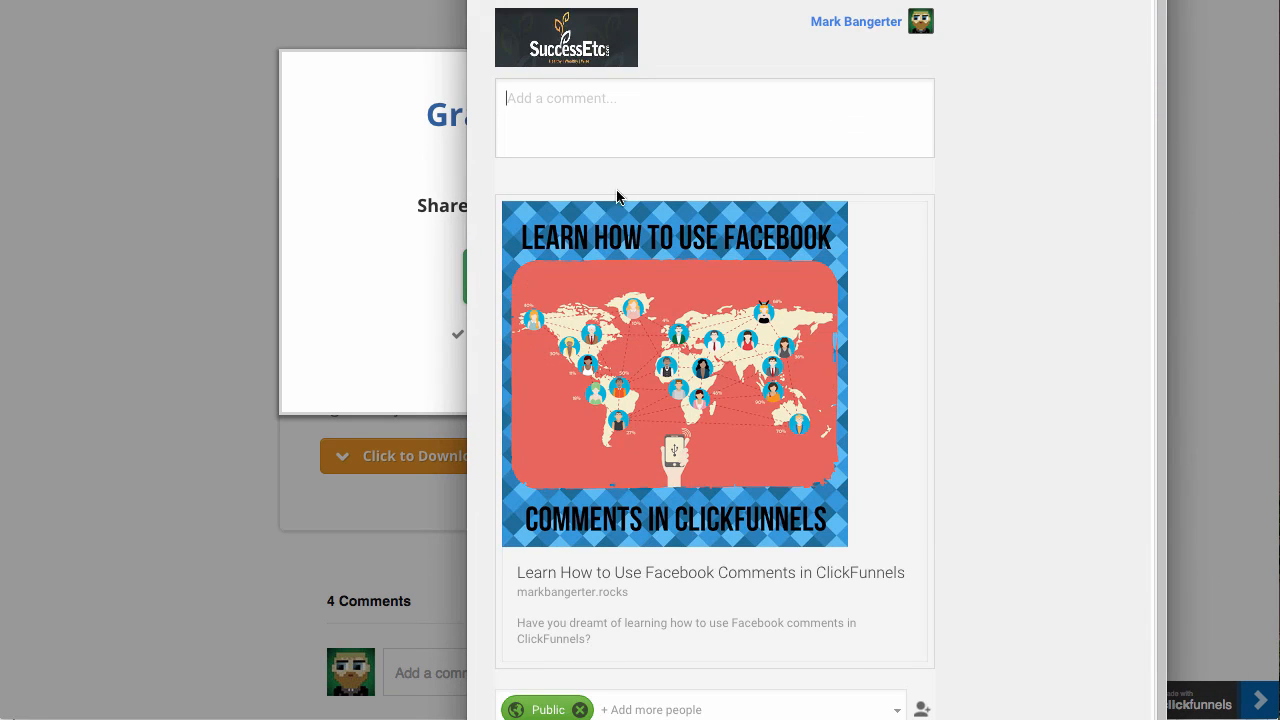
{"action": "mouse_move", "coordinate": [763, 338]}
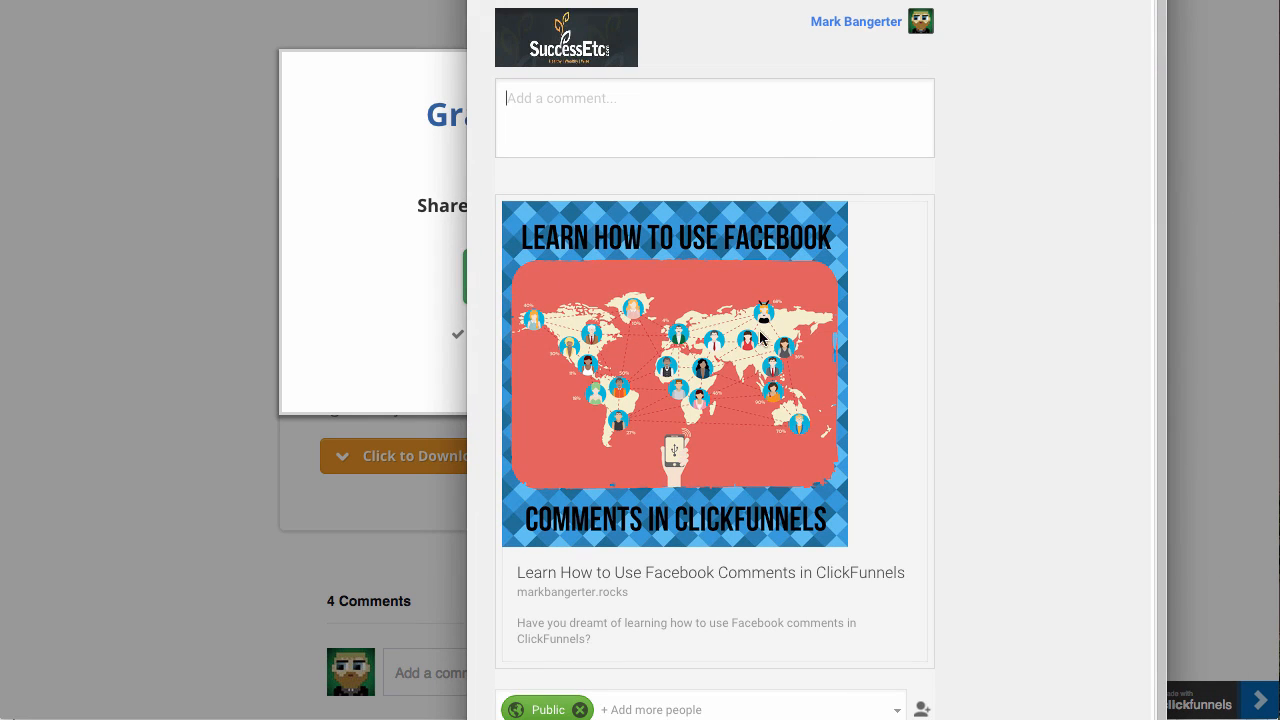
{"action": "mouse_move", "coordinate": [775, 358]}
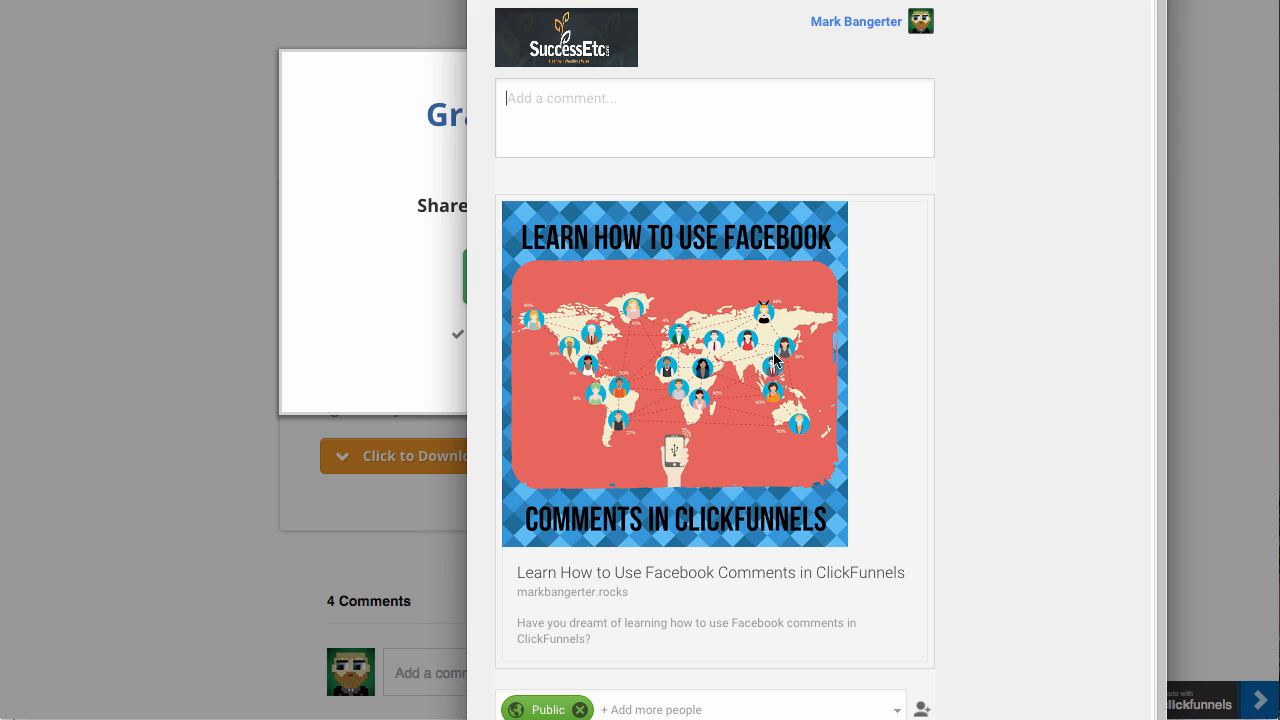
{"action": "mouse_move", "coordinate": [547, 601]}
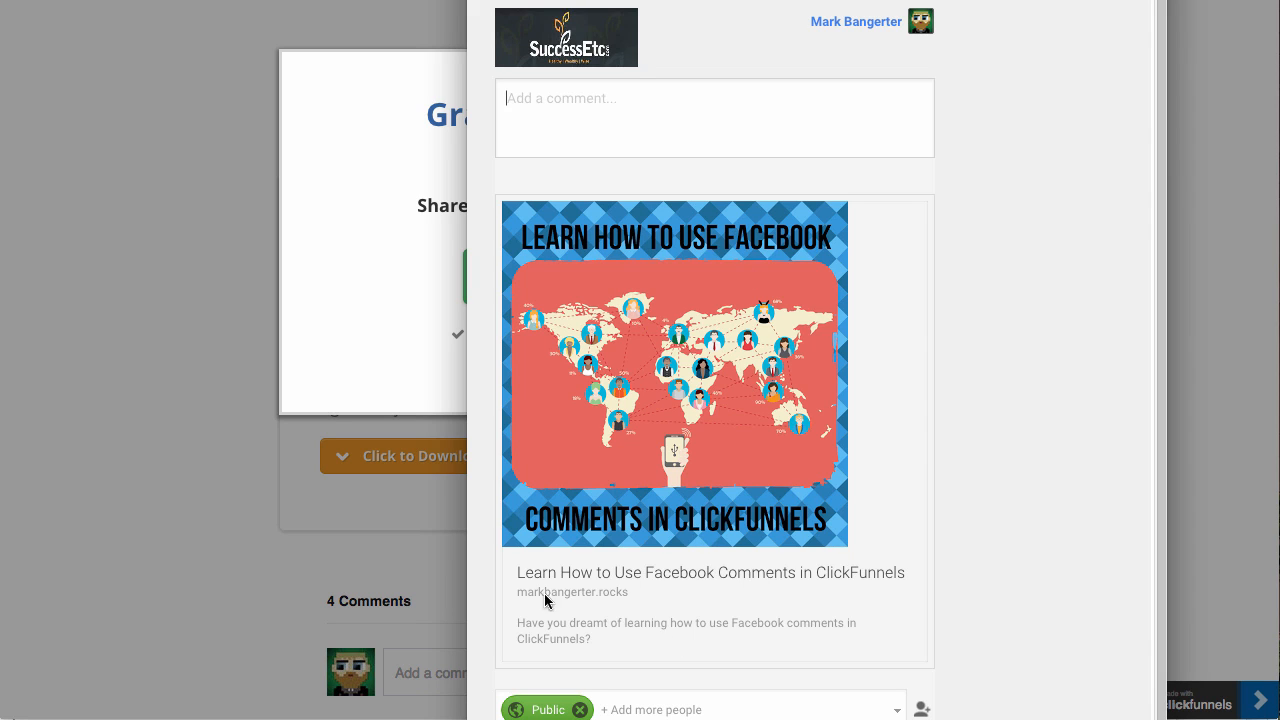
{"action": "mouse_move", "coordinate": [516, 18]}
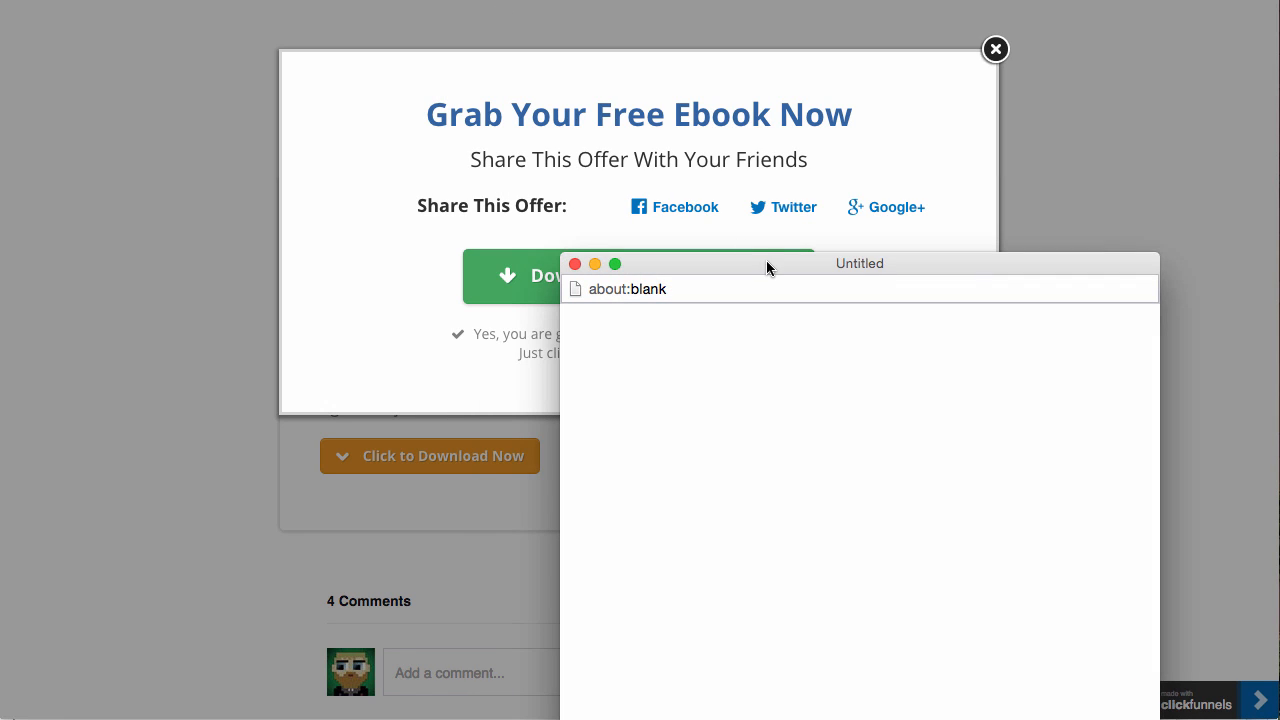
Test the Facebook share link from the live pop-up.
{"action": "left_click", "coordinate": [674, 207]}
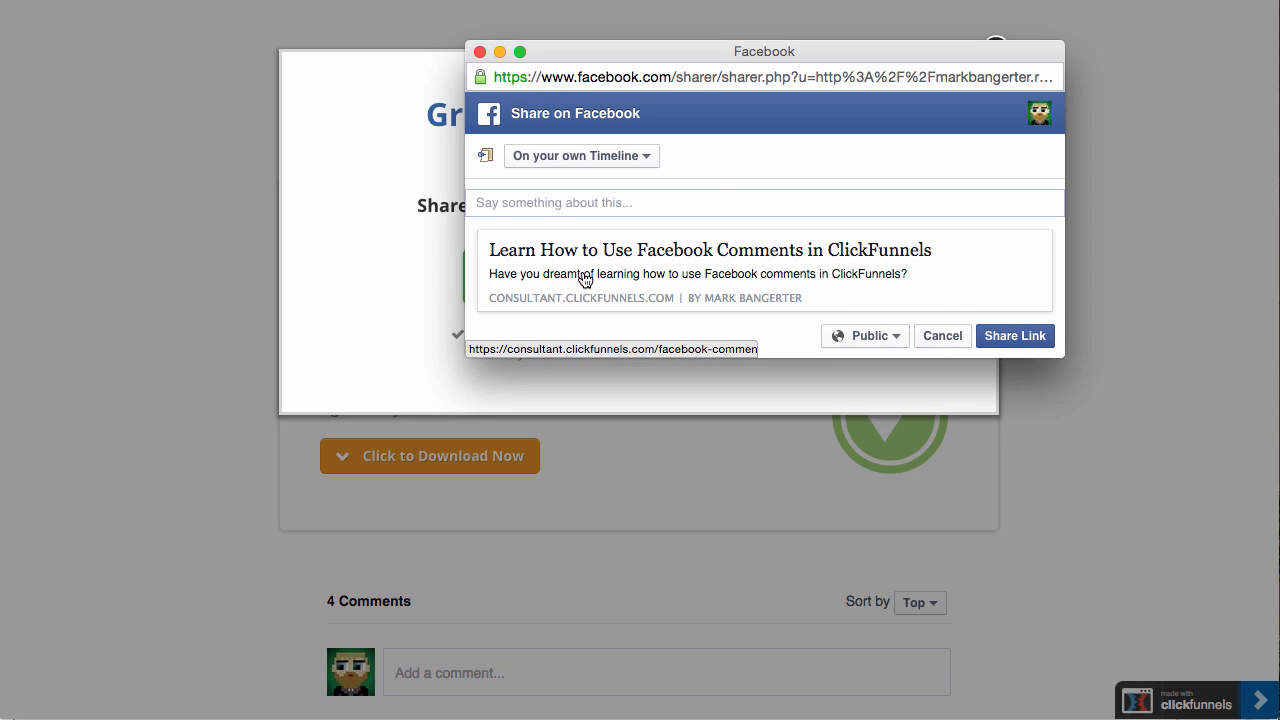
{"action": "mouse_move", "coordinate": [692, 299]}
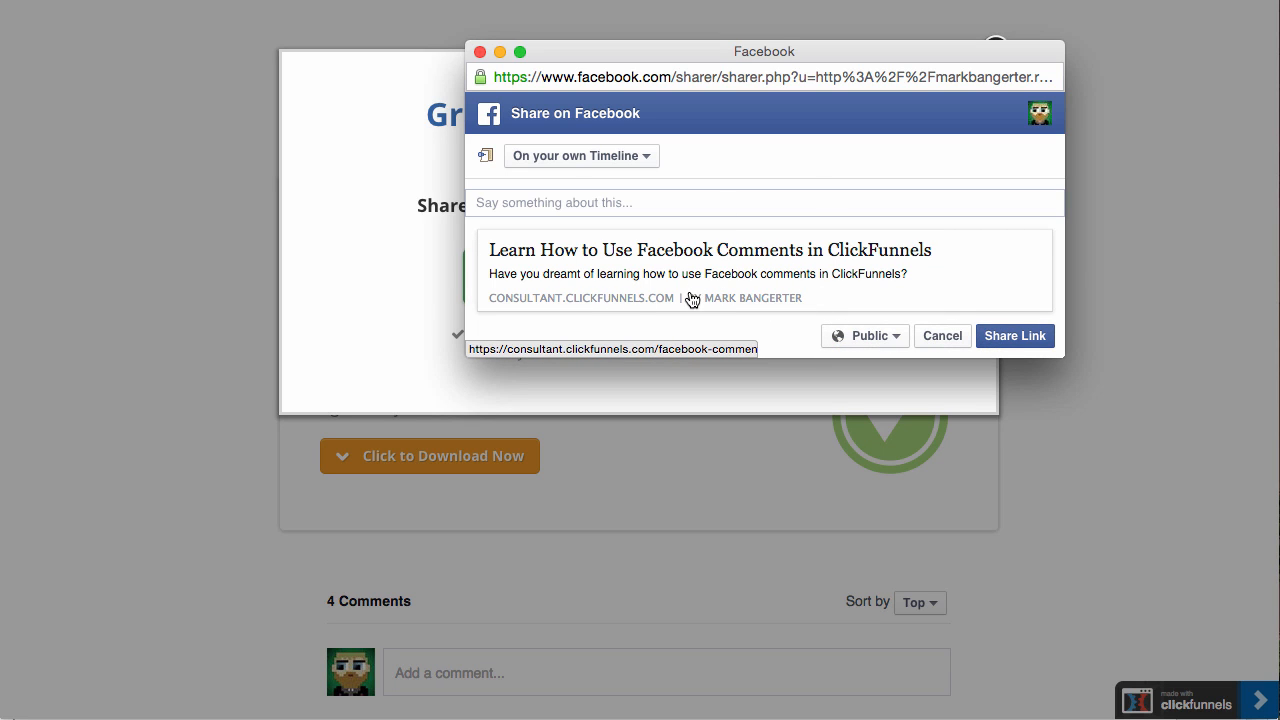
{"action": "mouse_move", "coordinate": [851, 281]}
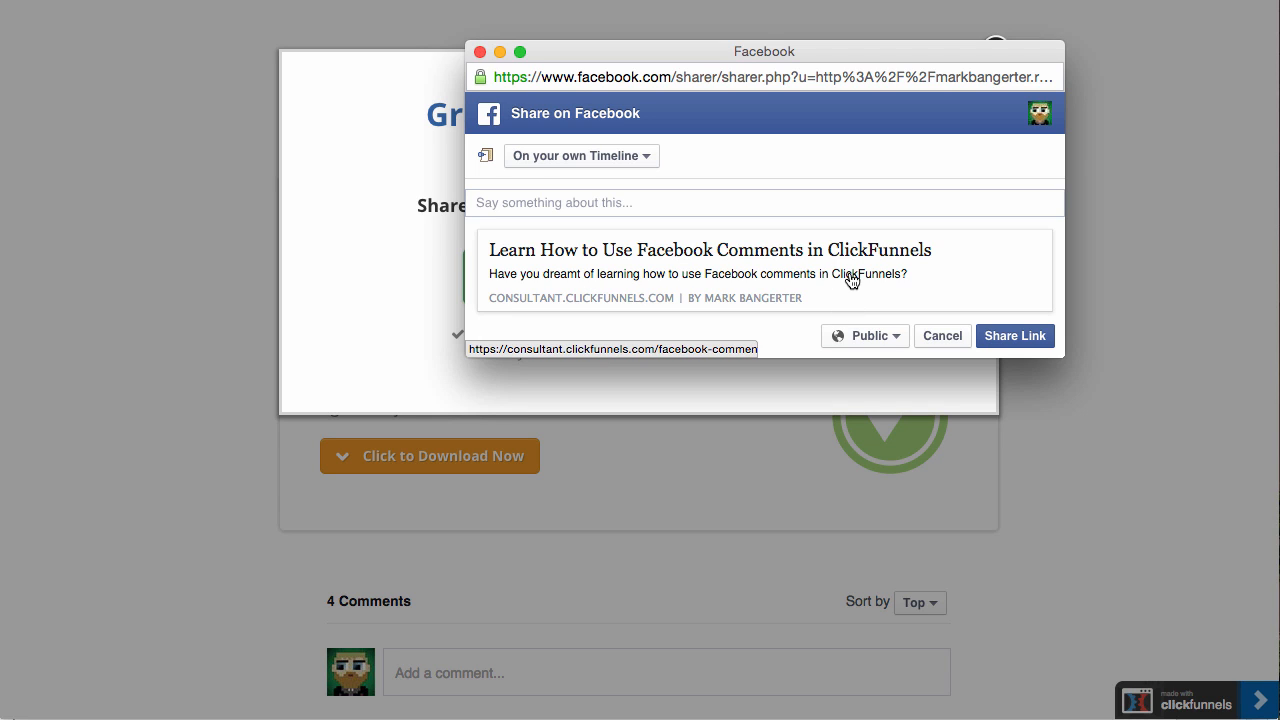
{"action": "mouse_move", "coordinate": [763, 272]}
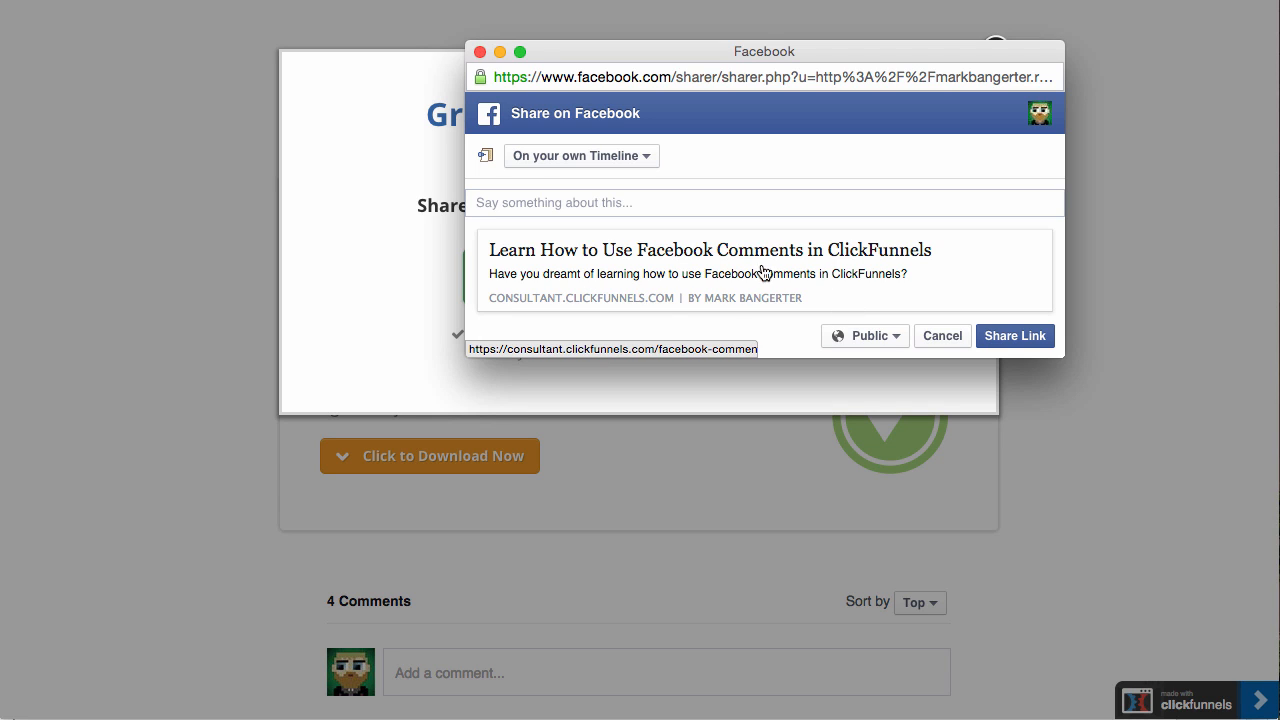
{"action": "mouse_move", "coordinate": [703, 268]}
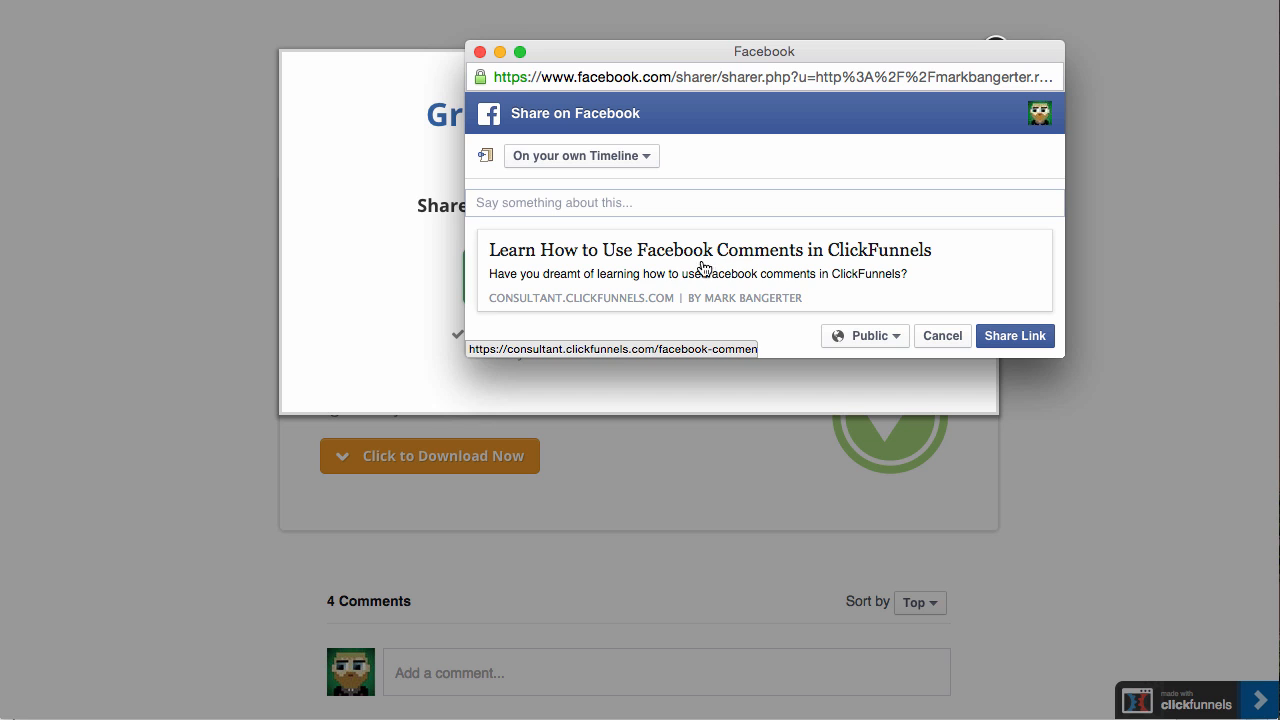
{"action": "mouse_move", "coordinate": [735, 289]}
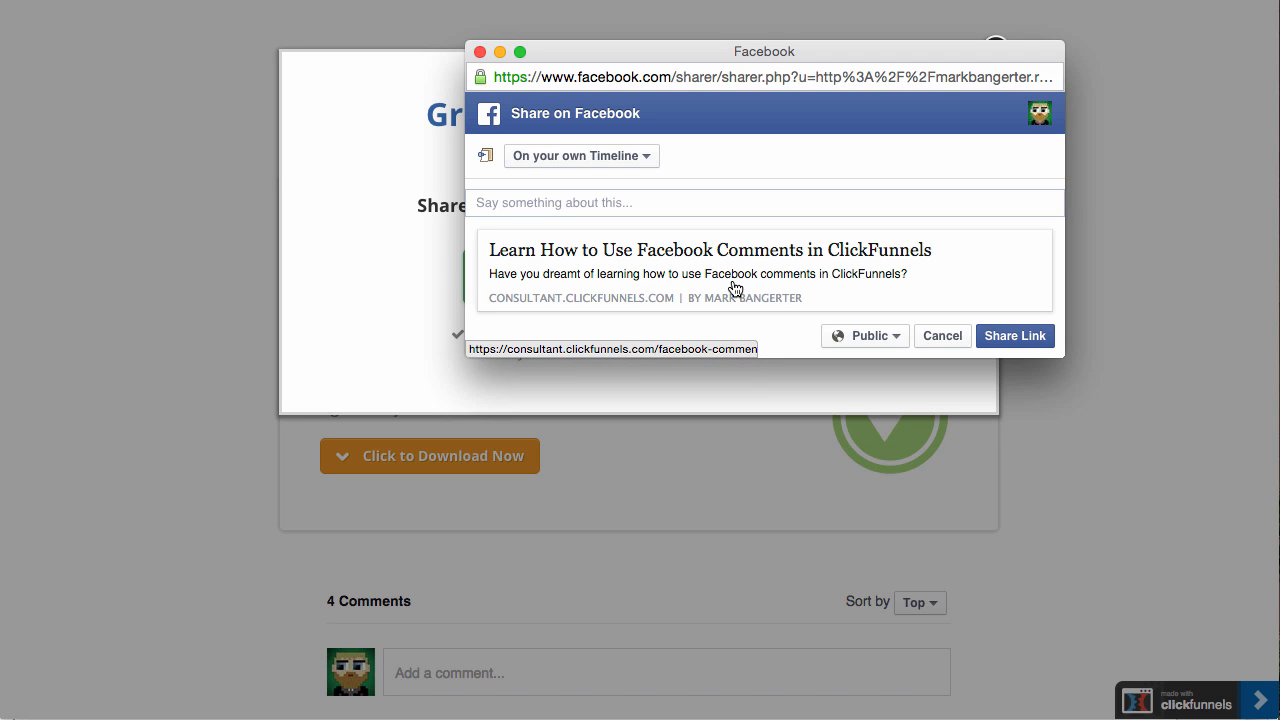